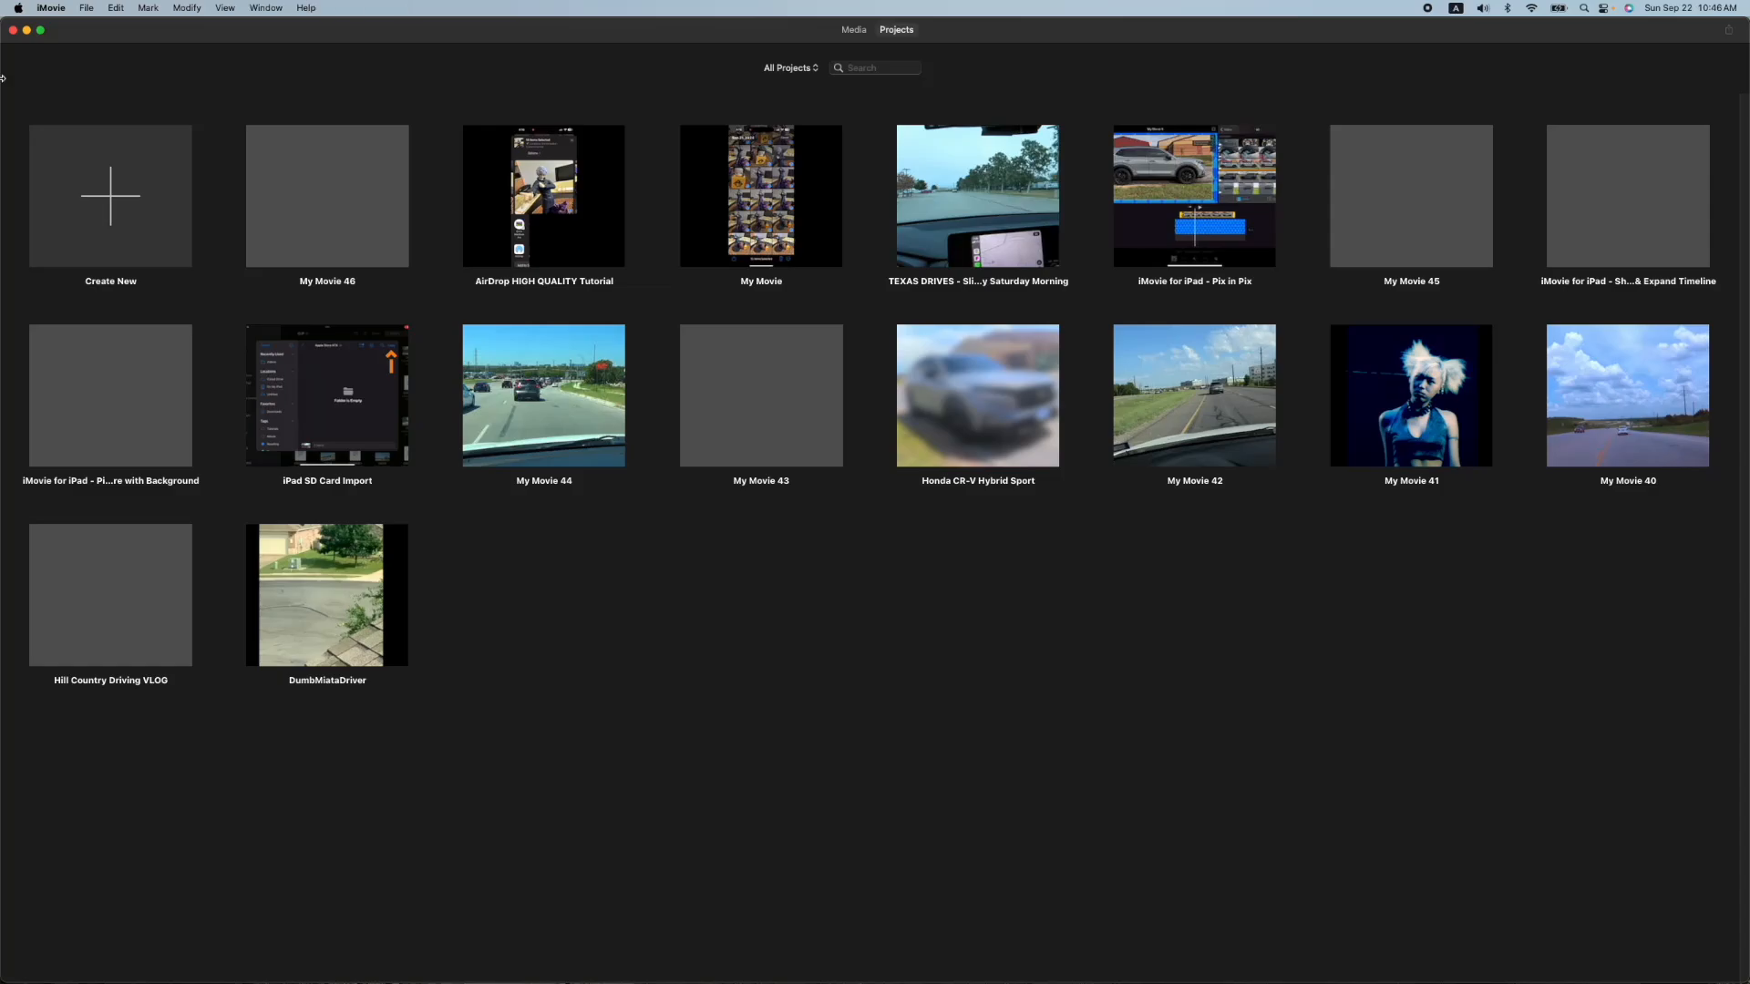
- Create a new Movie project and show the iMovie Library clips for browsing
click(111, 195)
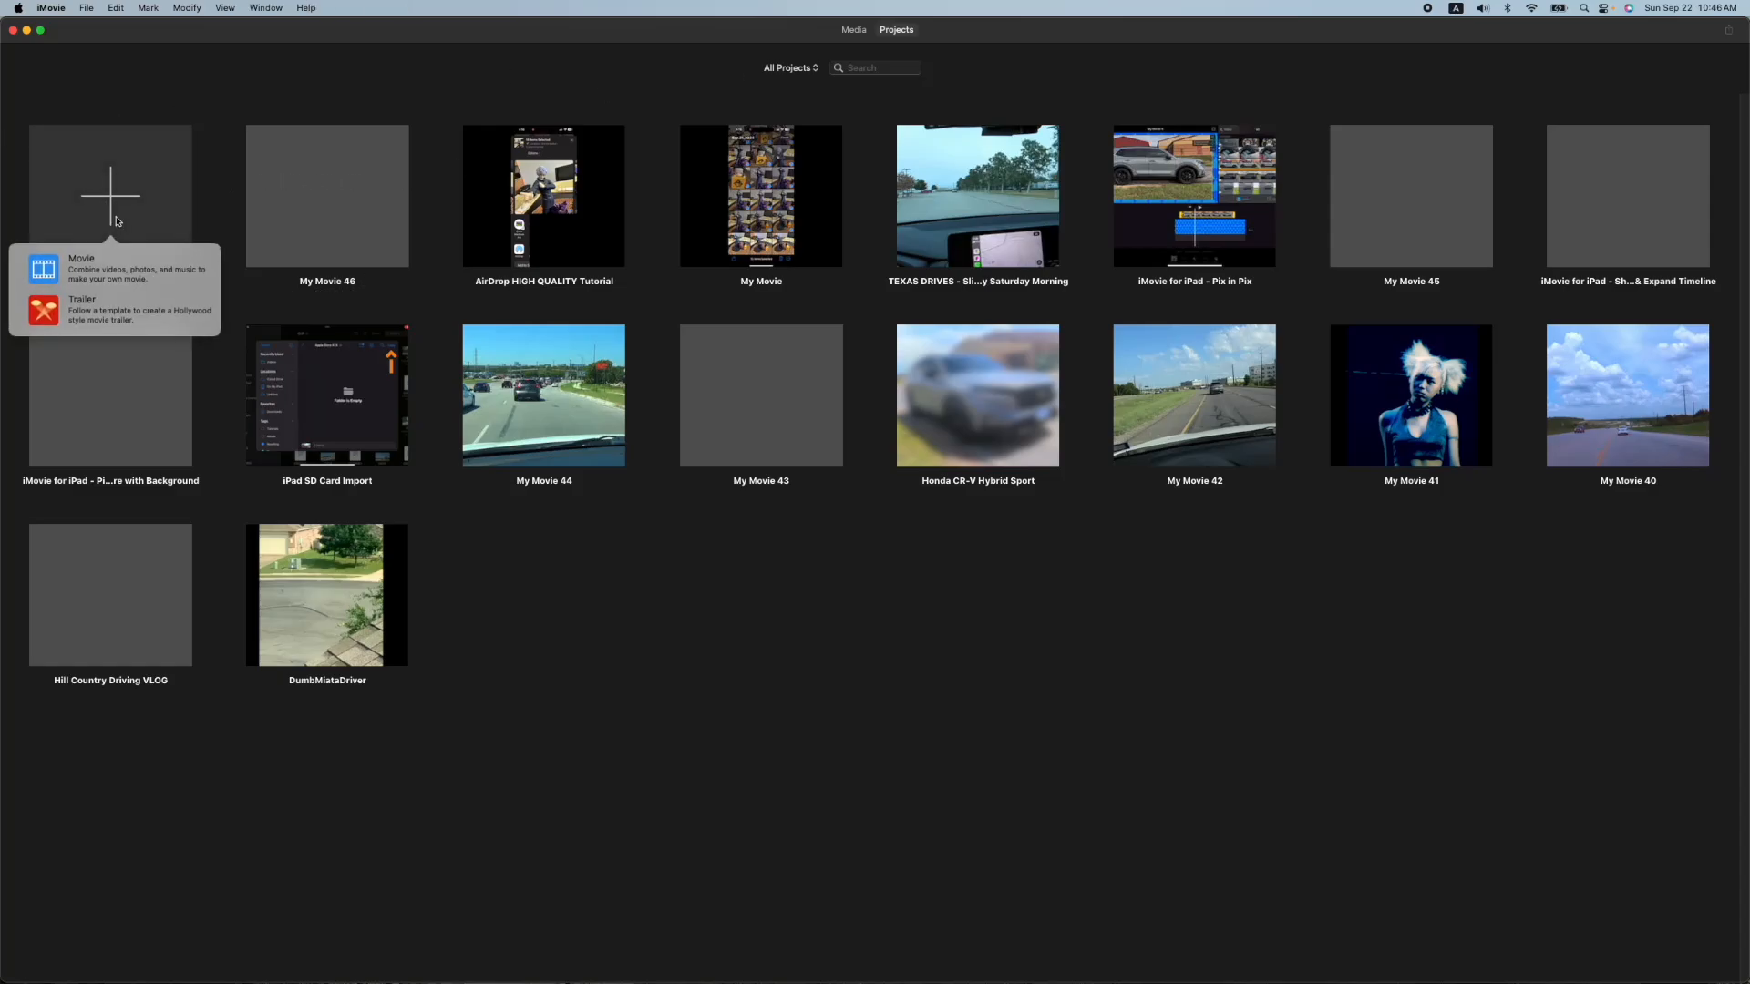
click(81, 266)
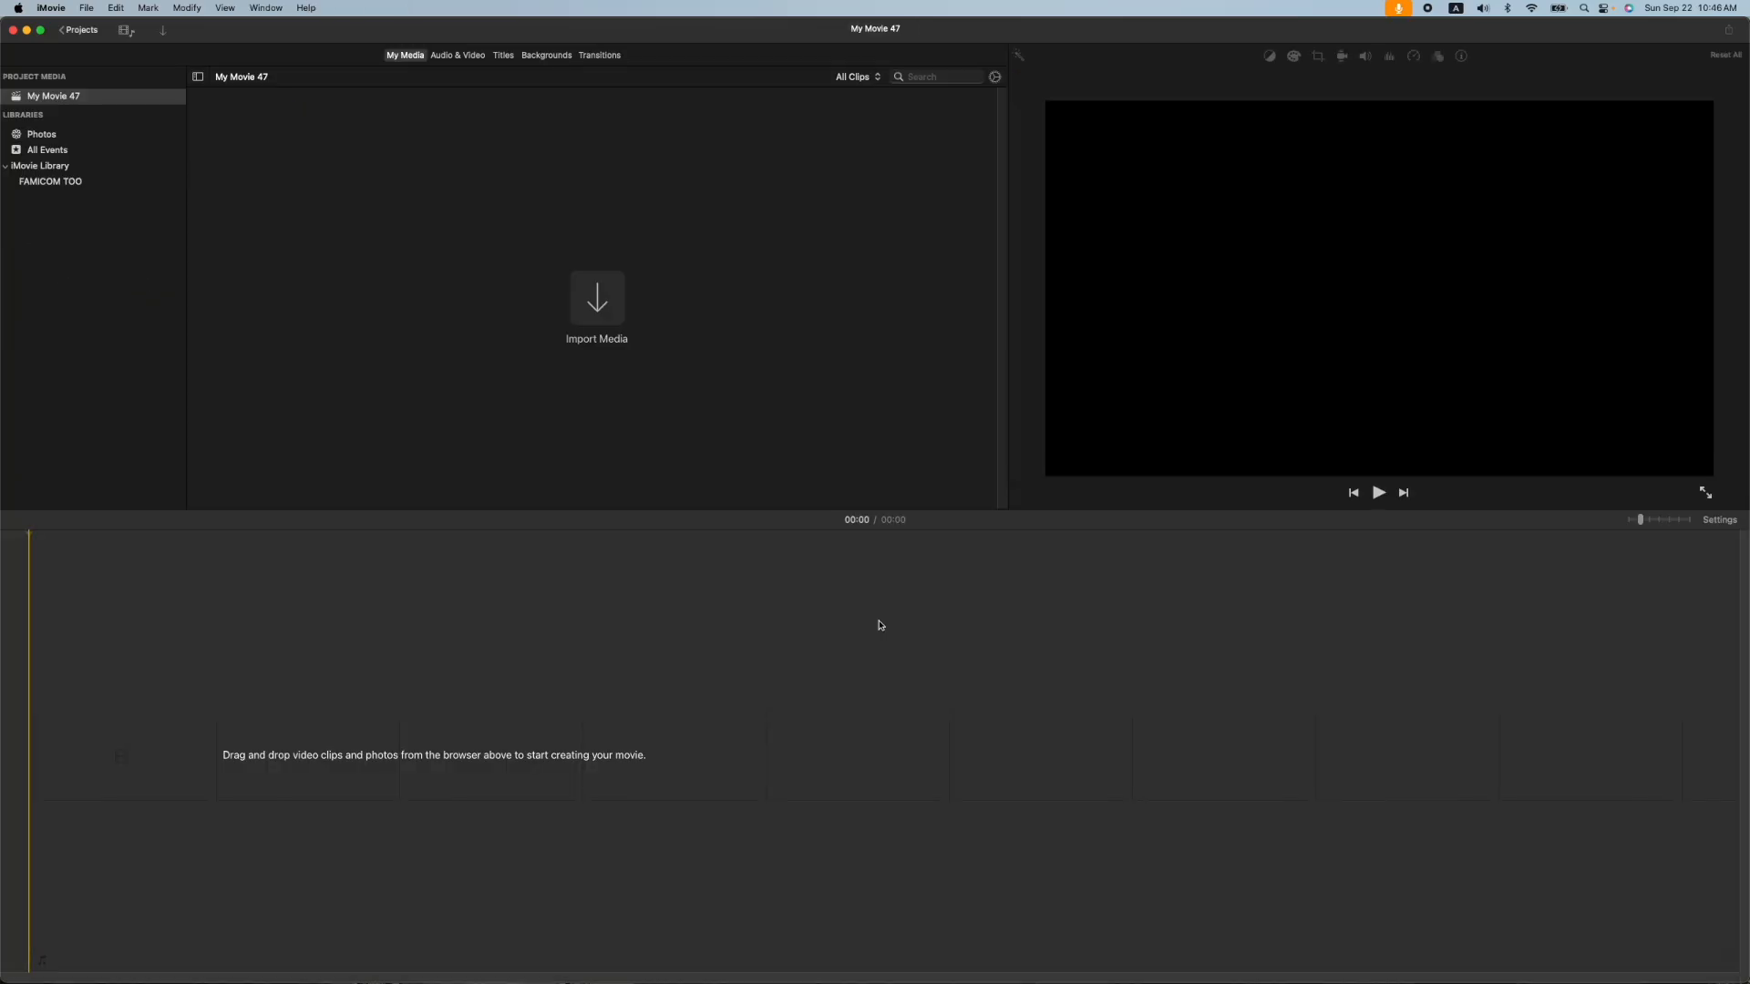
click(42, 166)
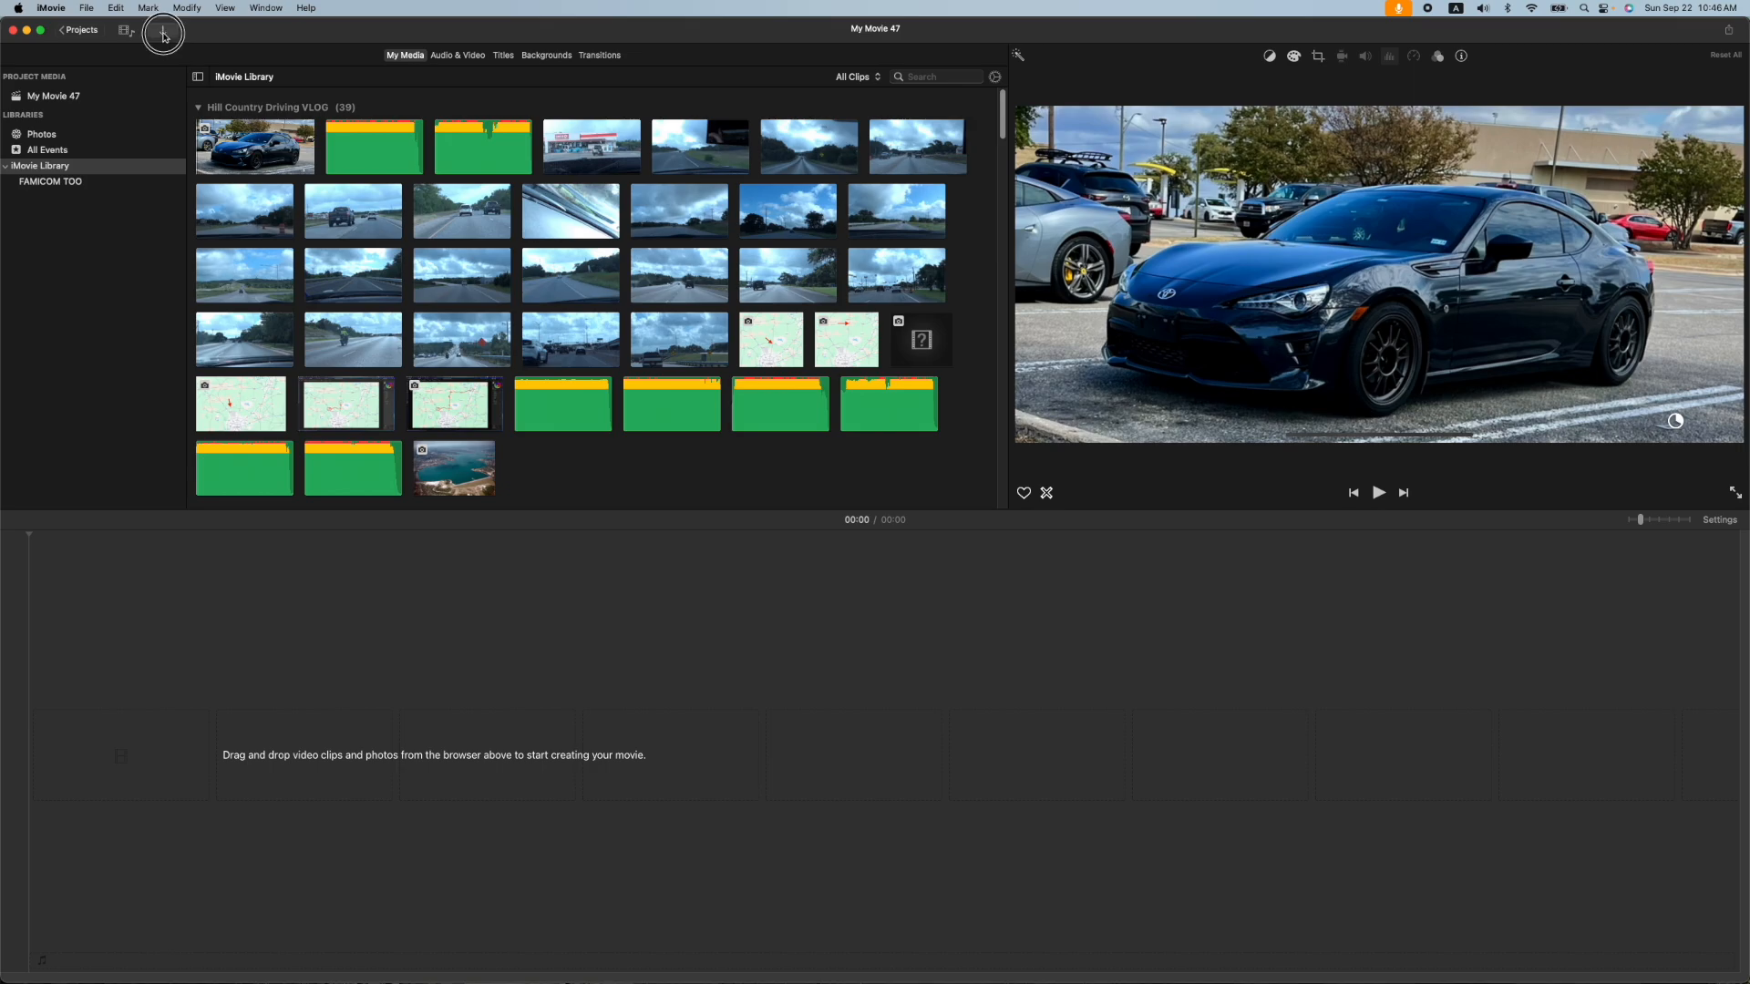
- Import IMG_8613.MOV from Downloads and place it on the timeline
click(162, 31)
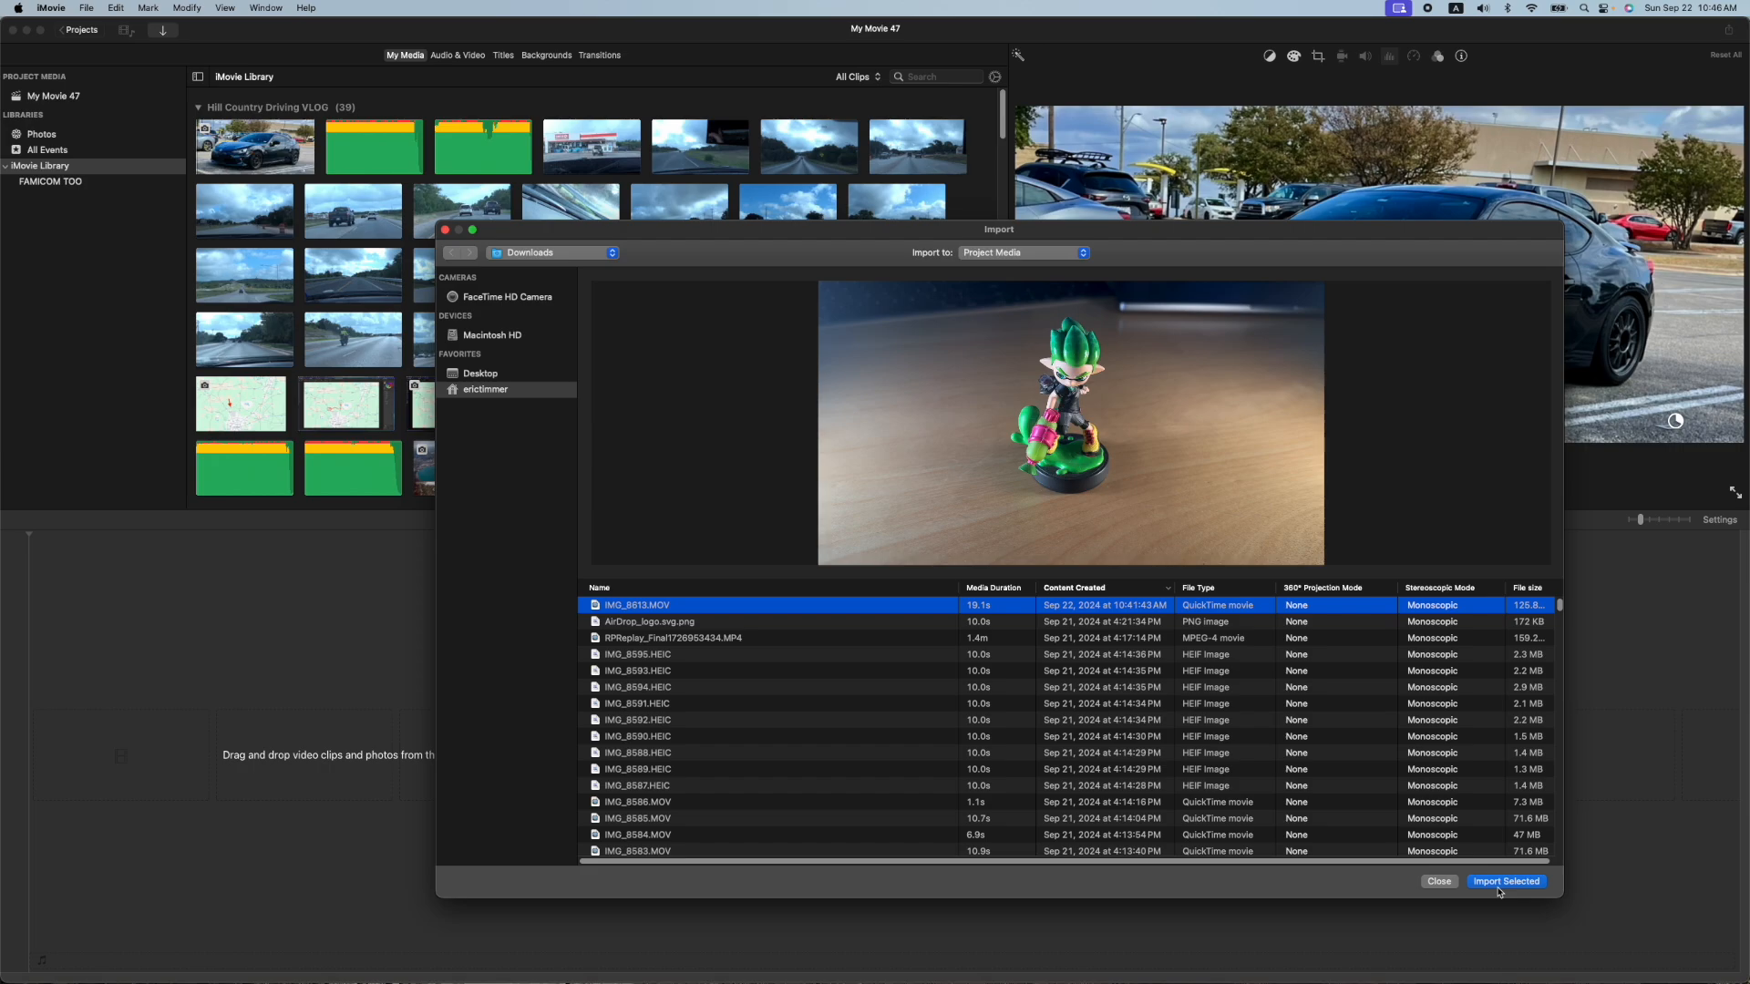
click(1505, 882)
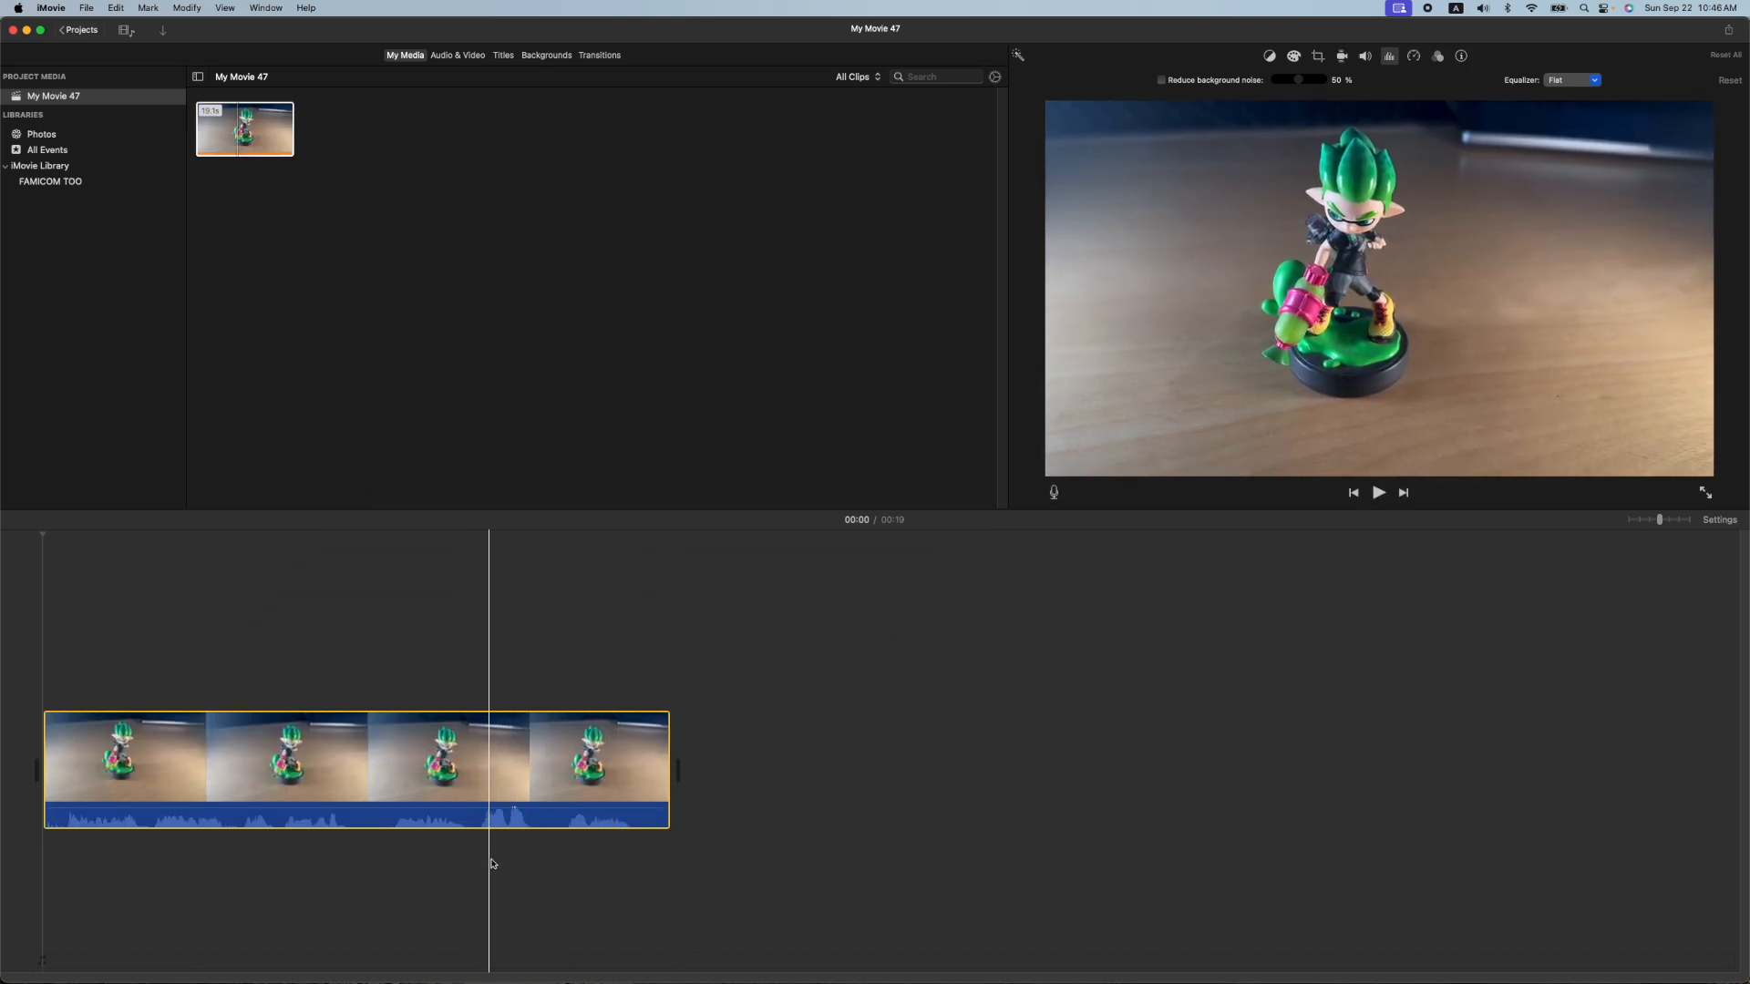
- Play through the clip and mark both sneeze spots around the 13-second point
click(543, 767)
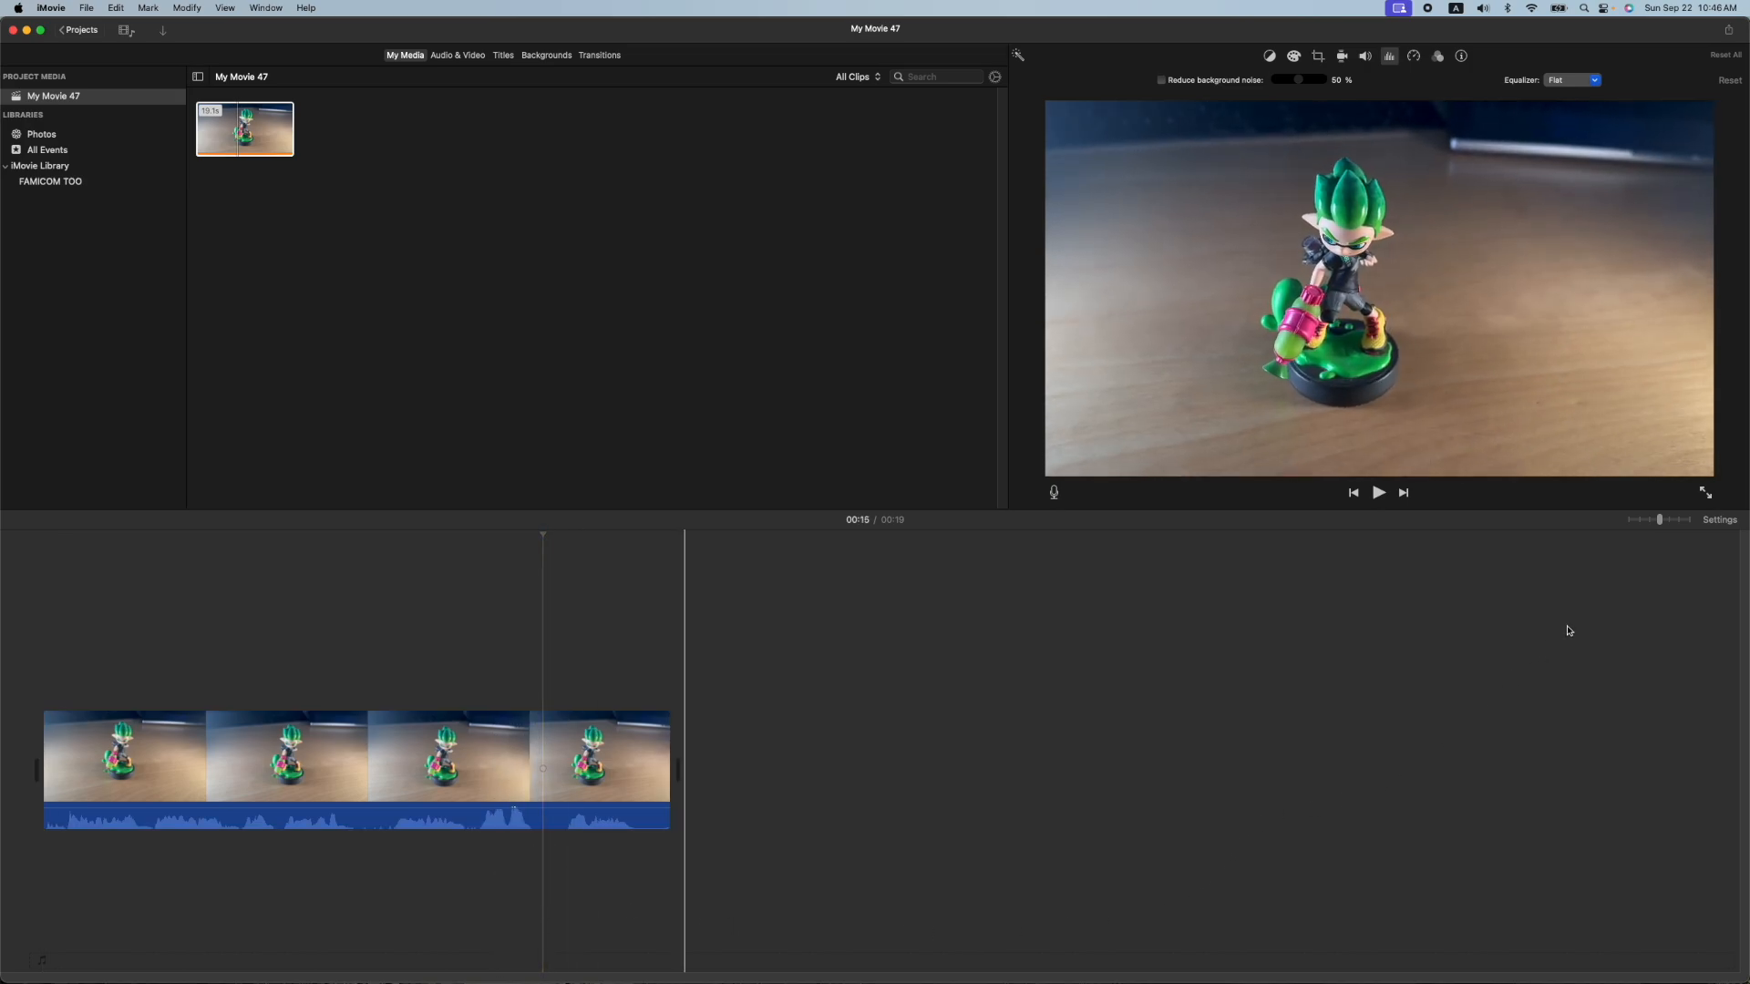
click(1719, 520)
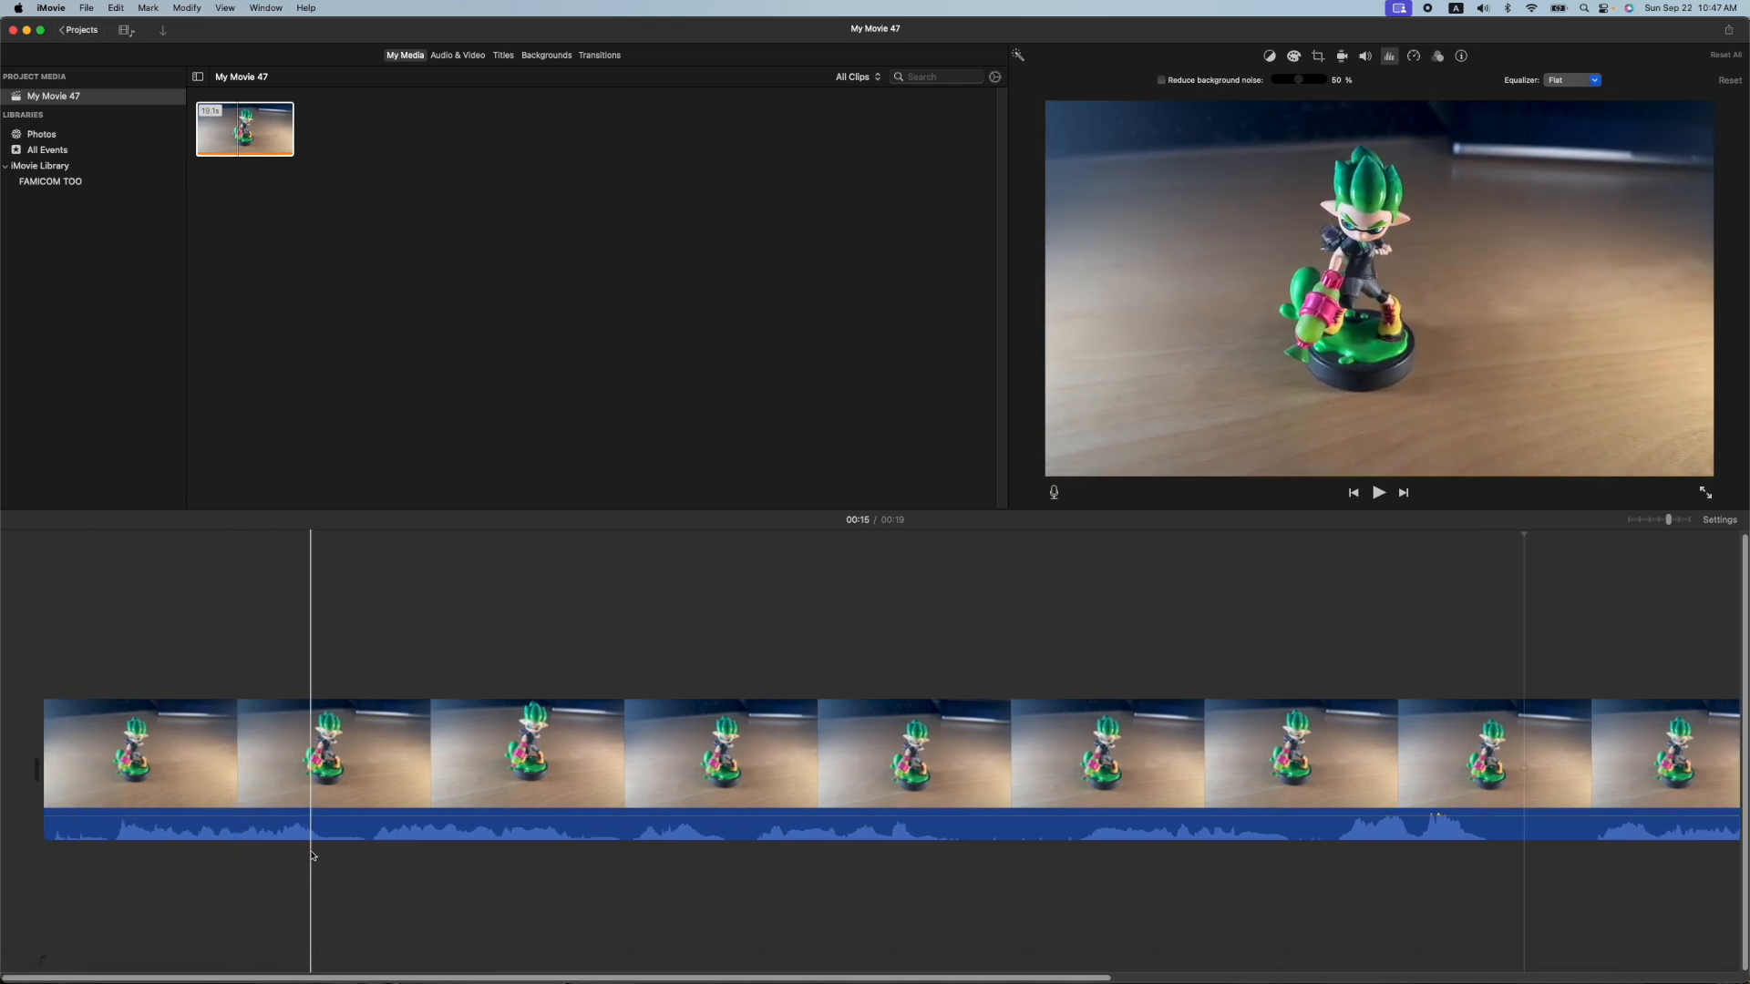
click(579, 753)
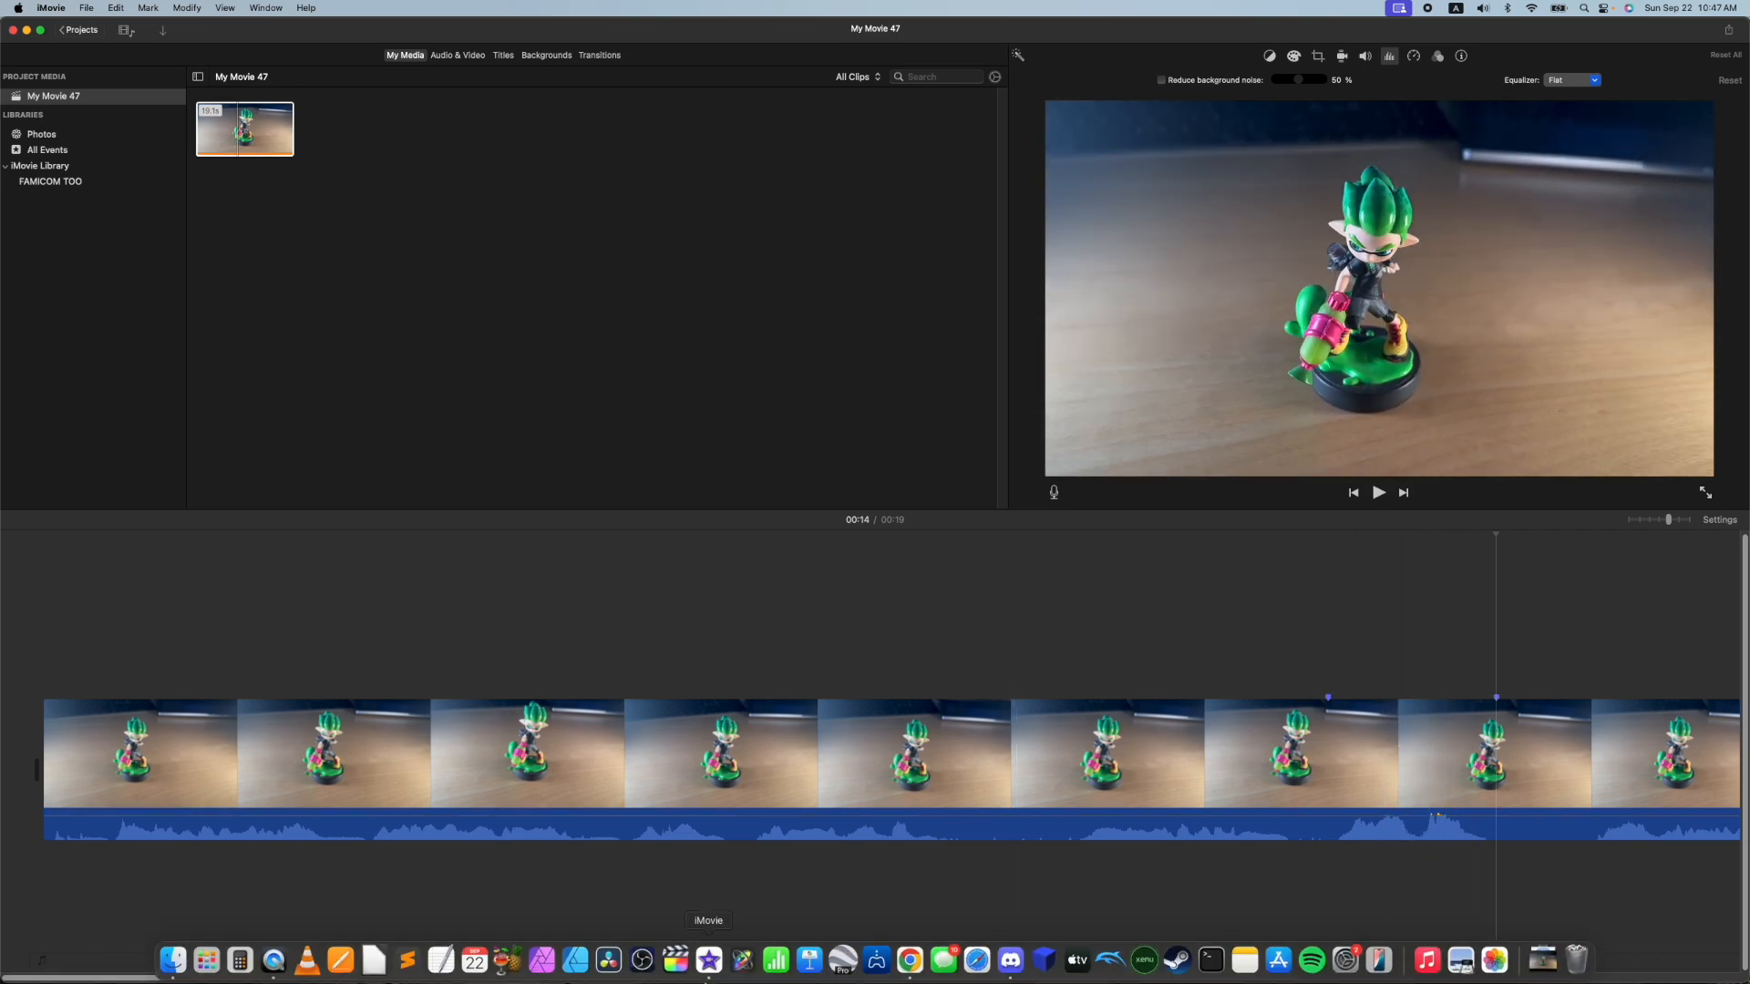
click(350, 753)
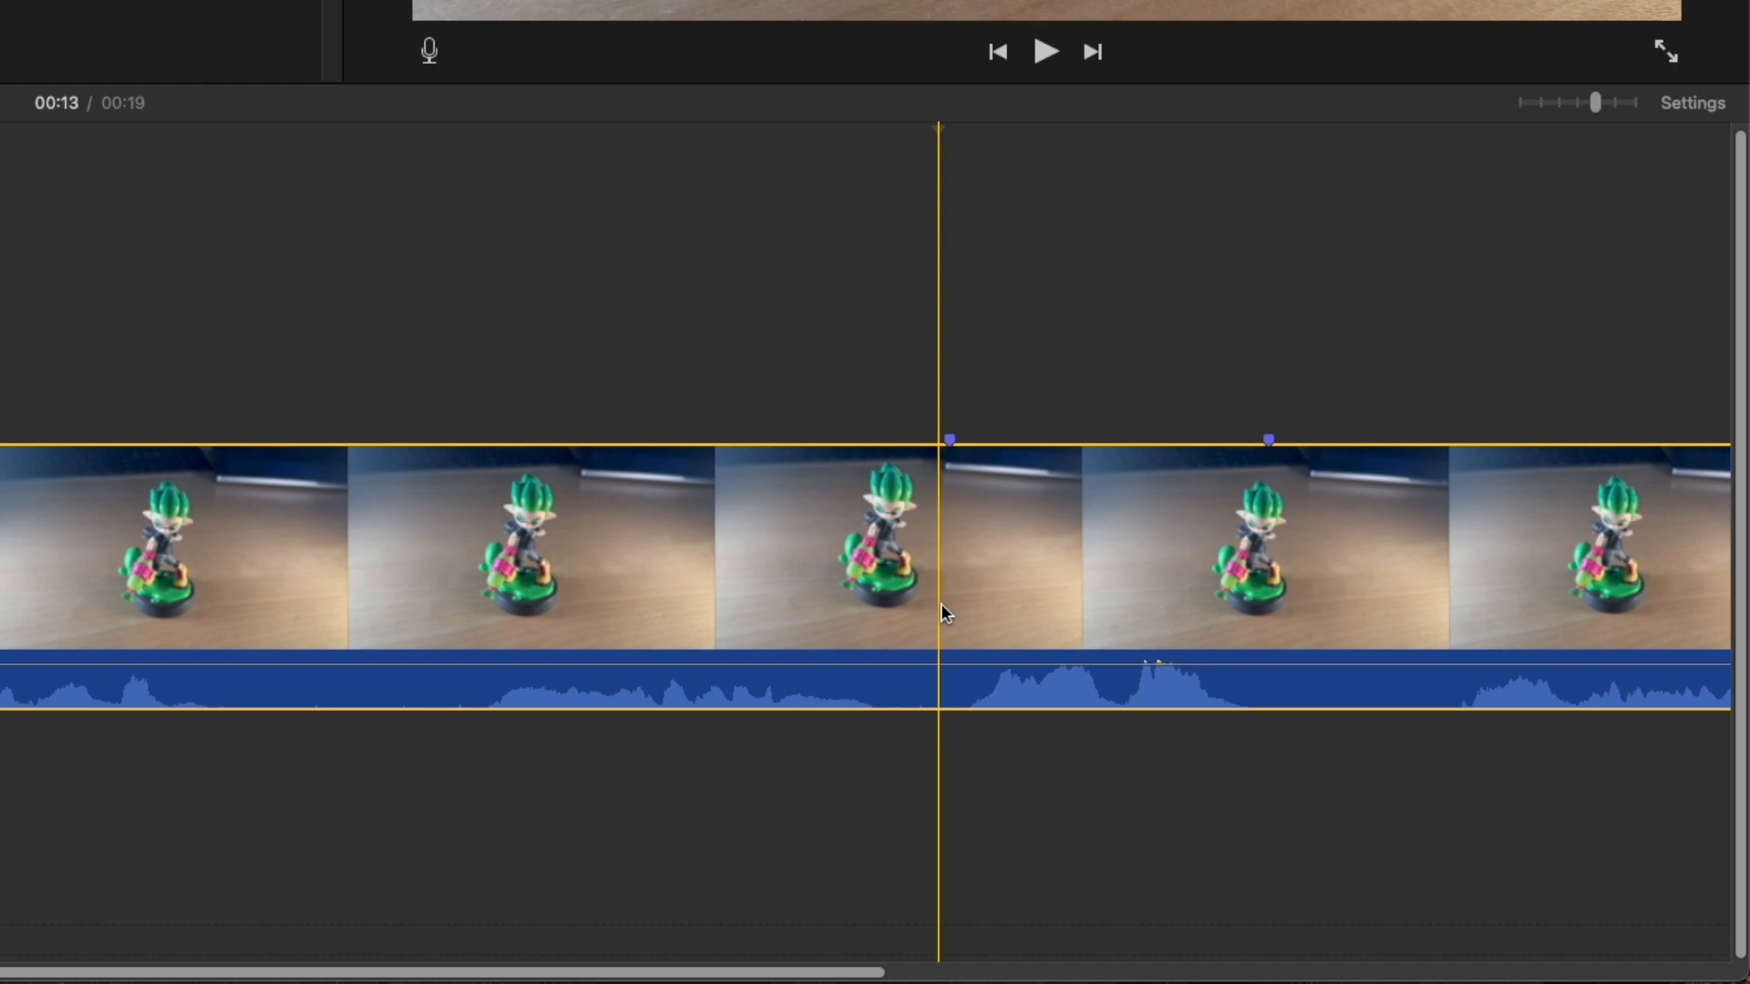
- Split the clip at both marked spots to isolate the sneeze section
right_click(942, 612)
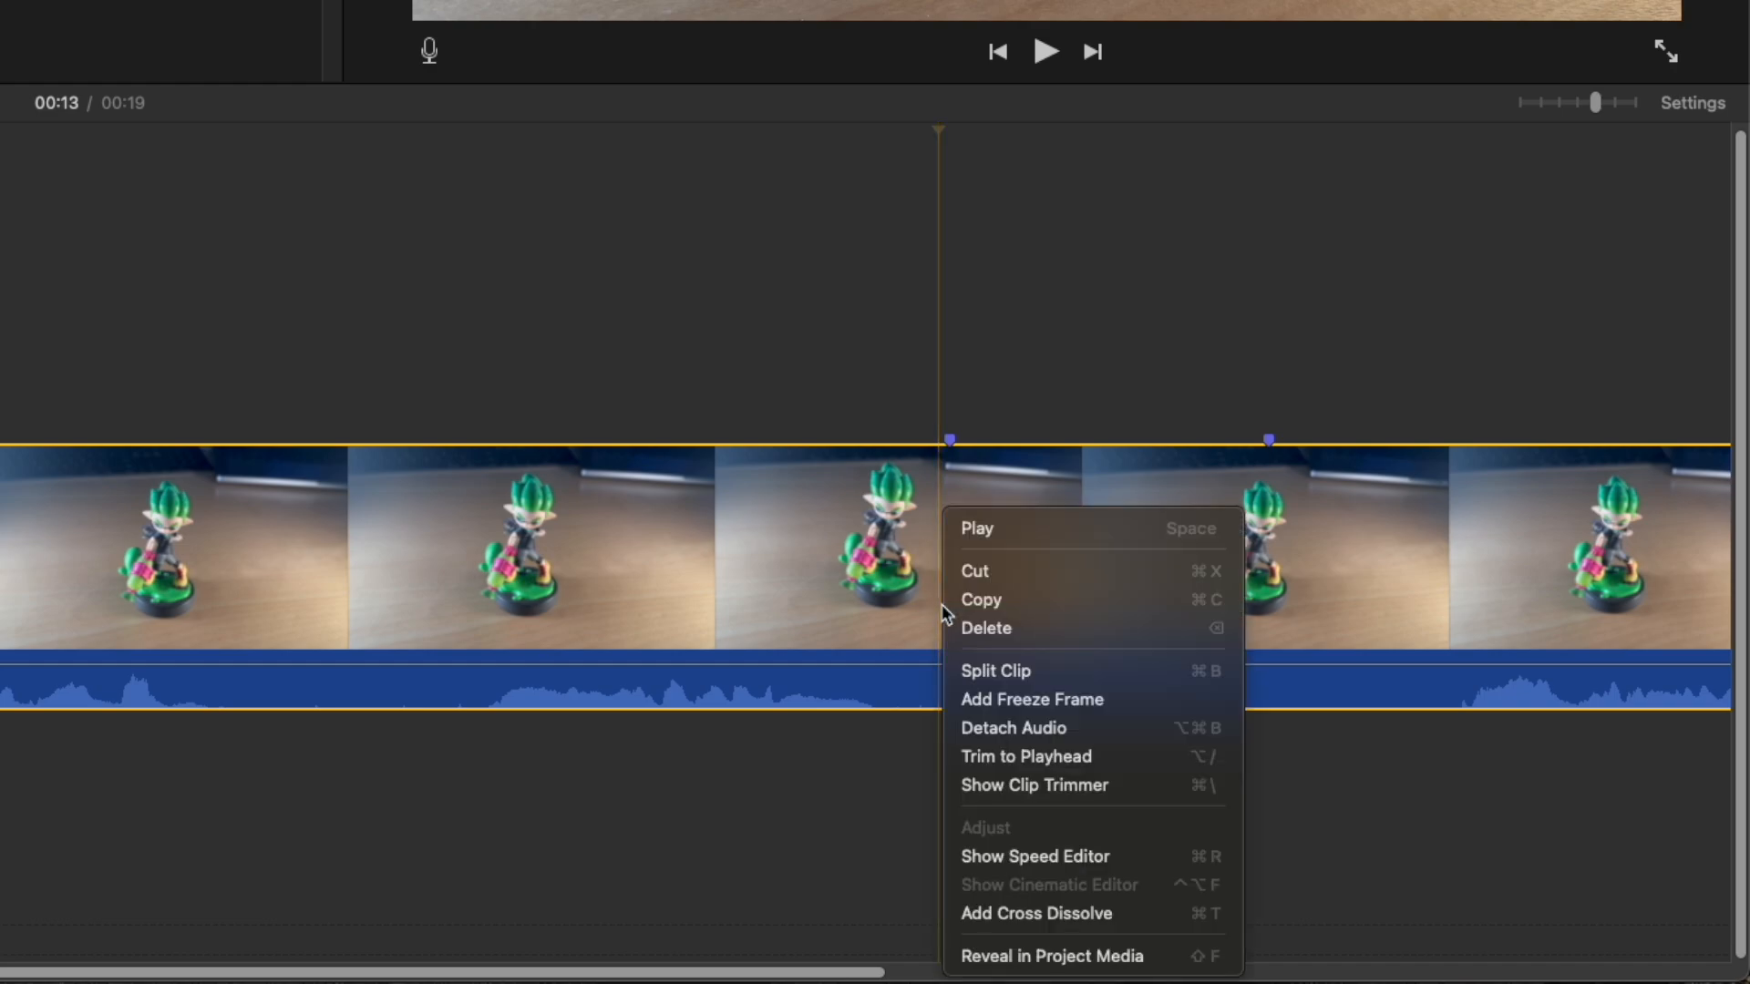
click(996, 668)
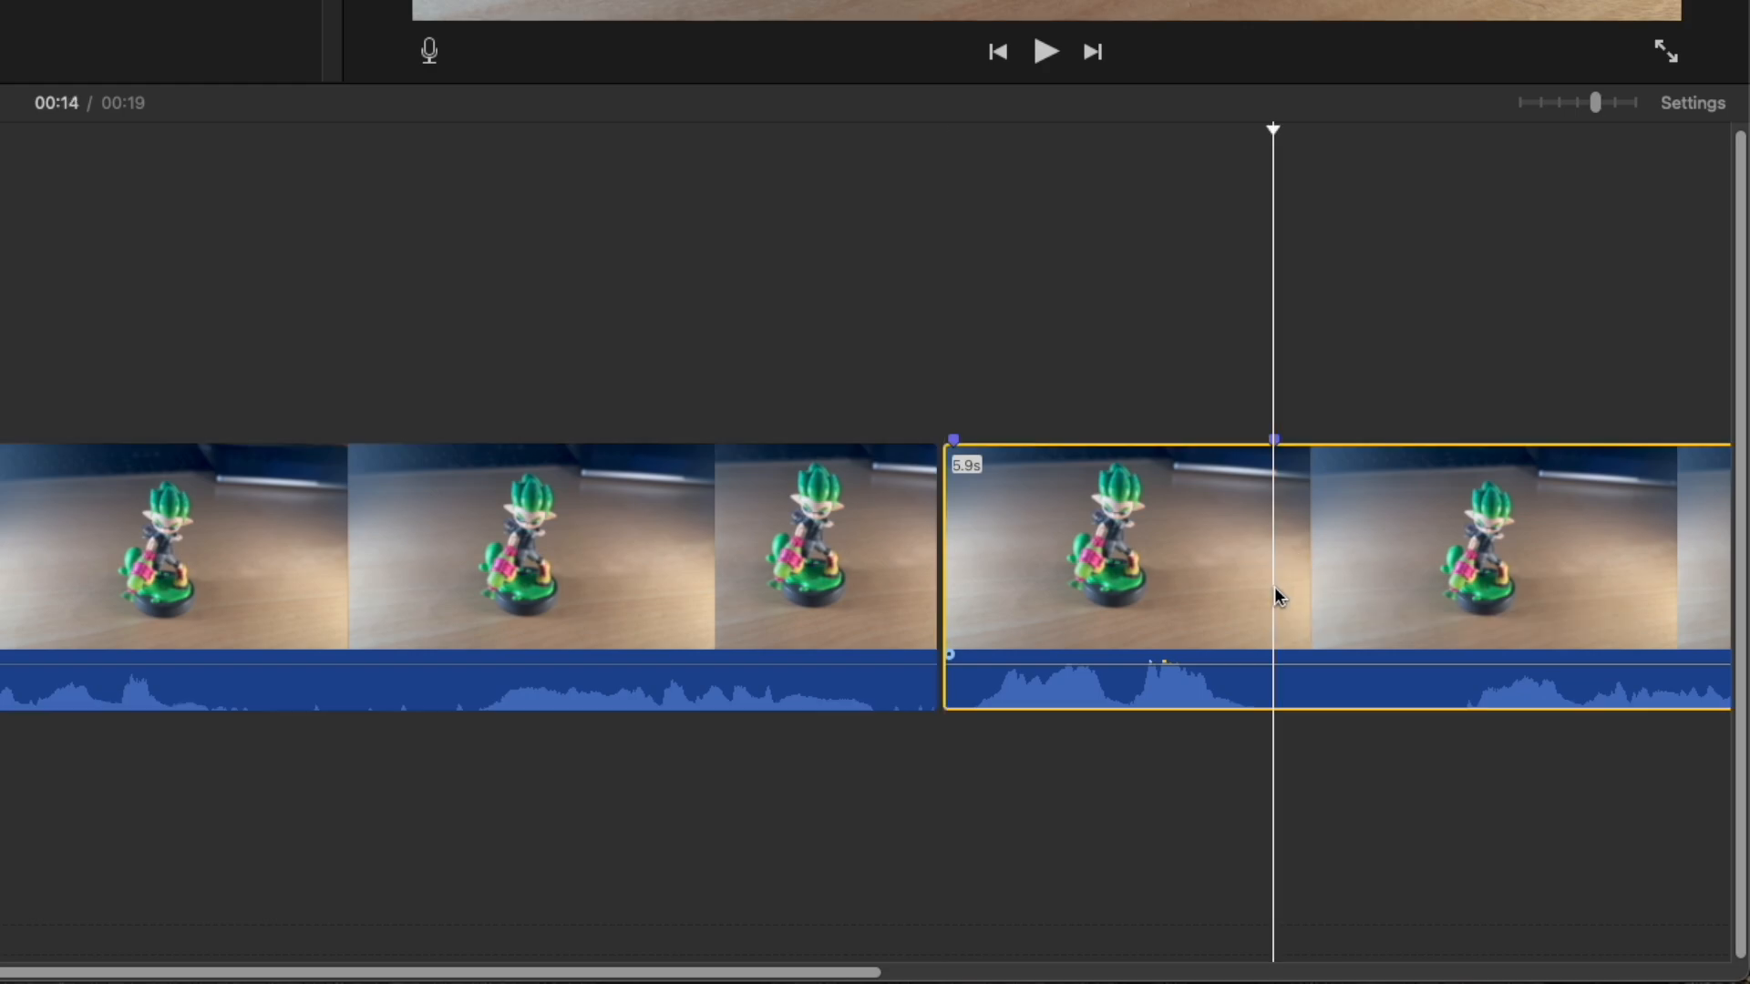
right_click(1116, 557)
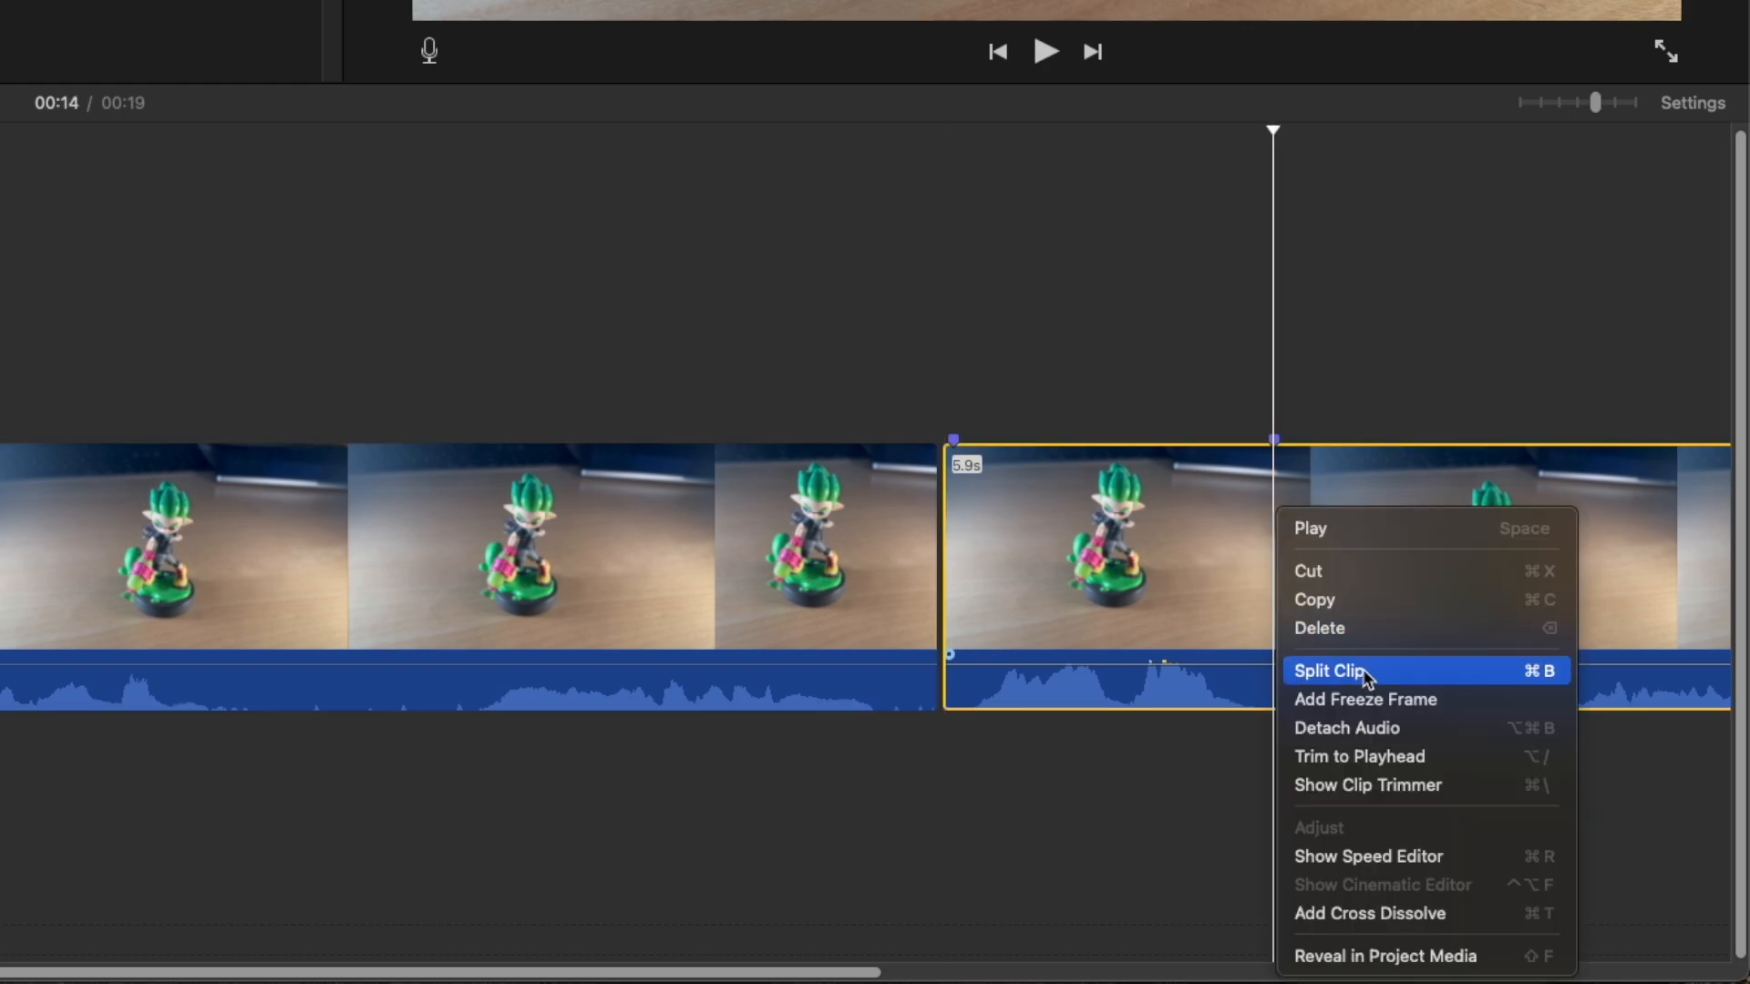
click(1328, 671)
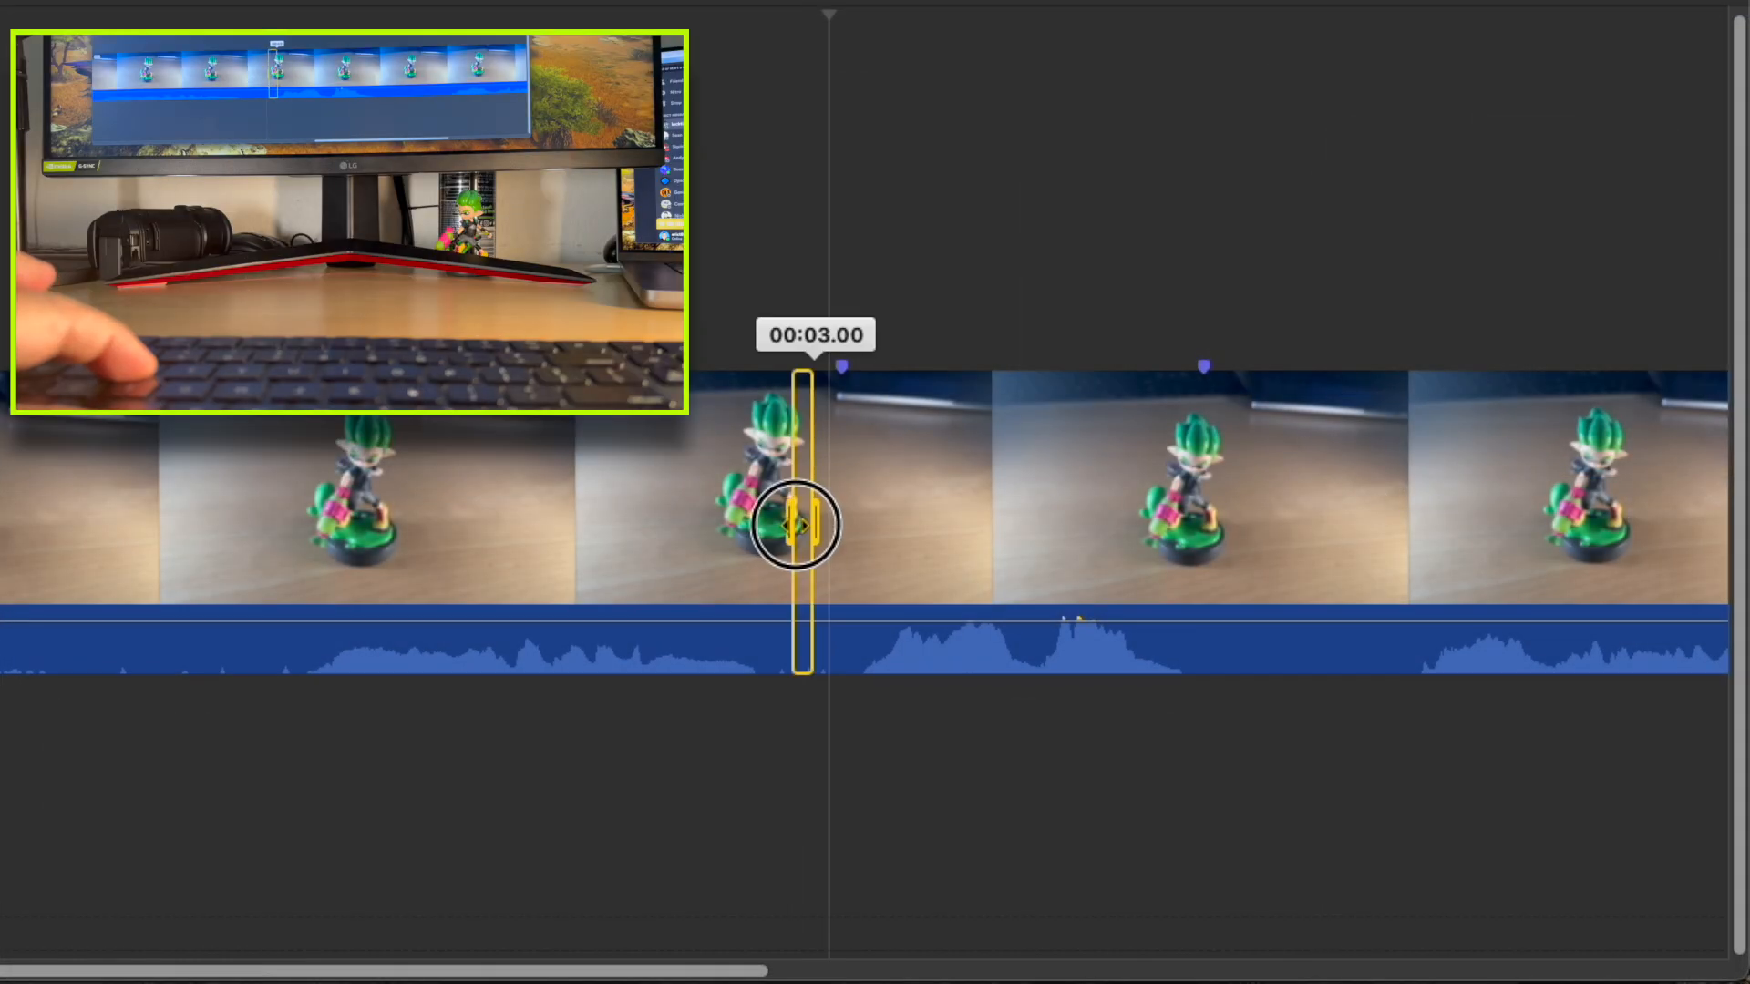
- Range-select the sneeze in the waveform and drop its volume to zero
drag(799, 524, 1043, 534)
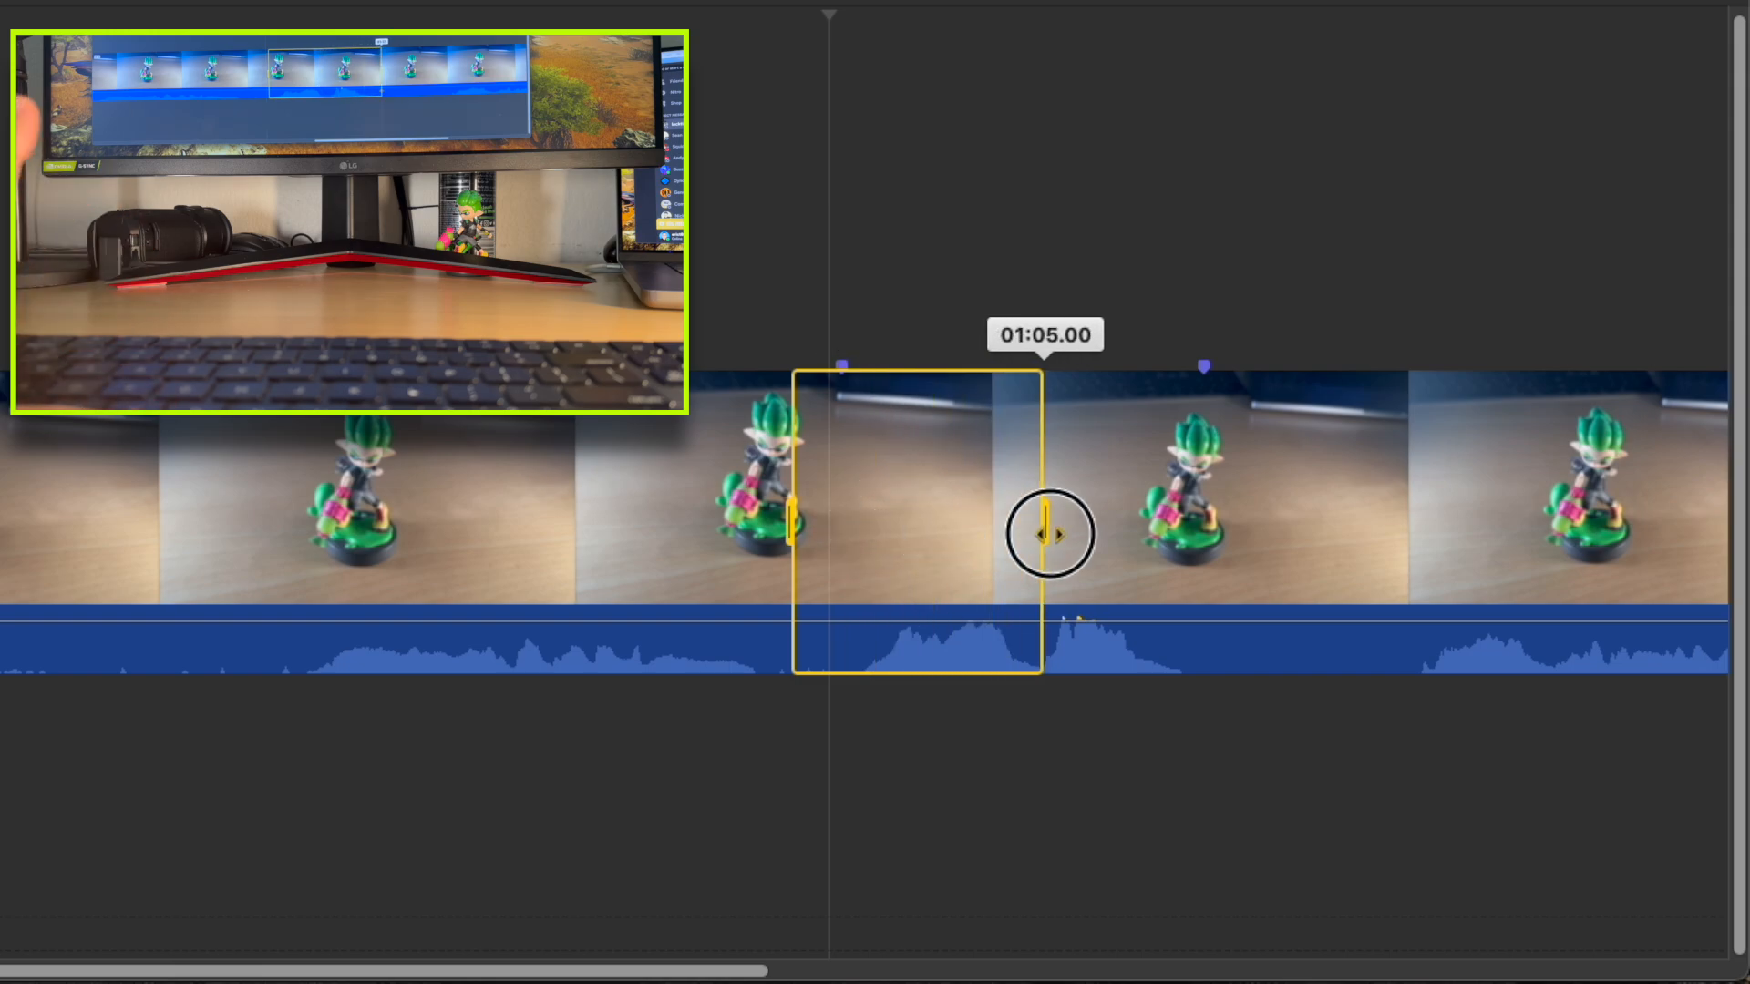
drag(1046, 534, 1281, 554)
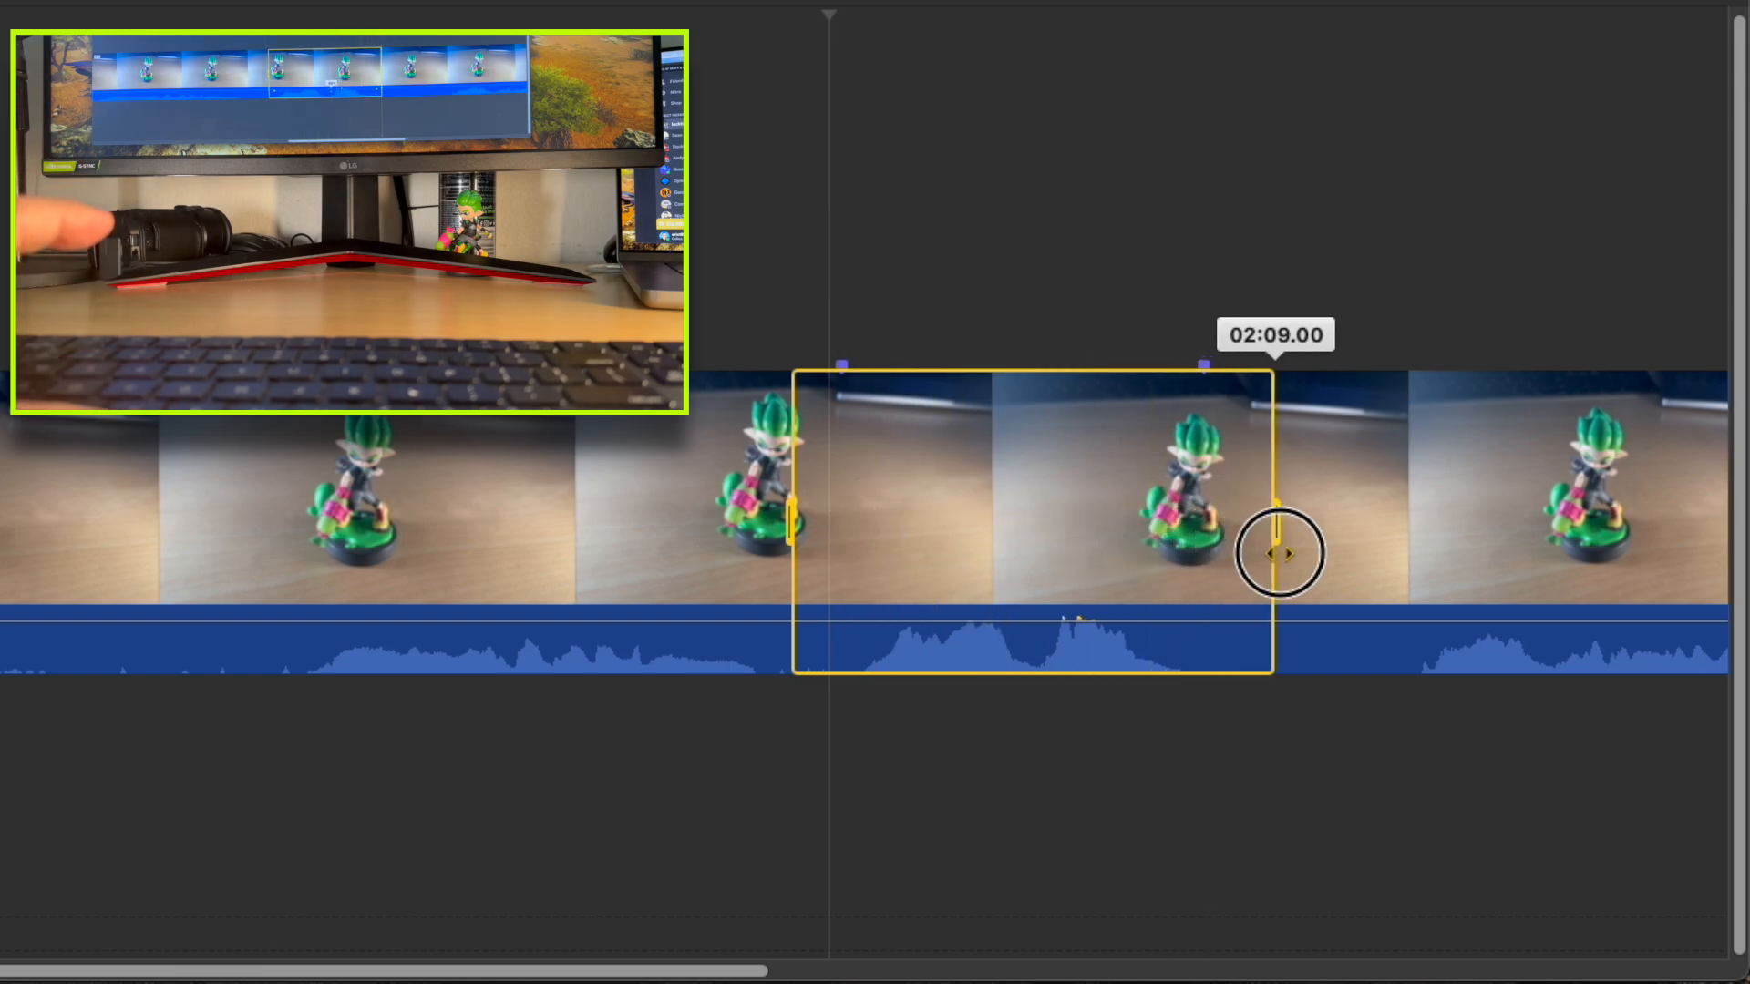
drag(1281, 554, 1256, 554)
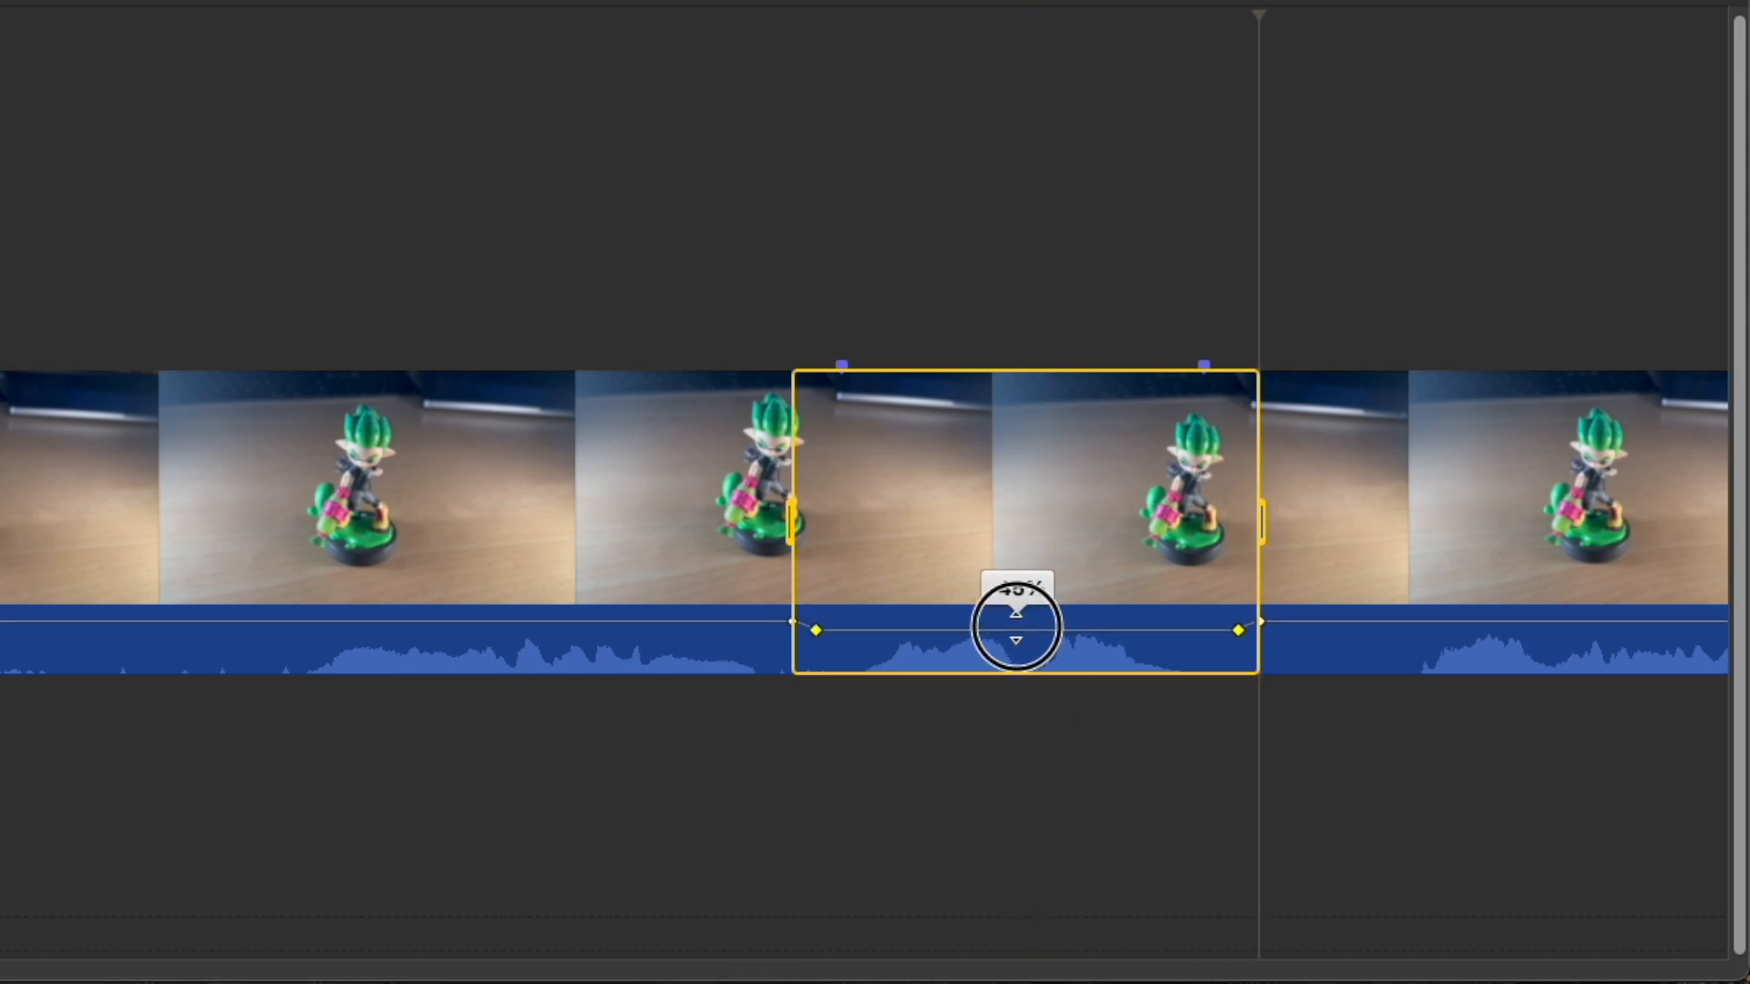
drag(1015, 627, 1015, 687)
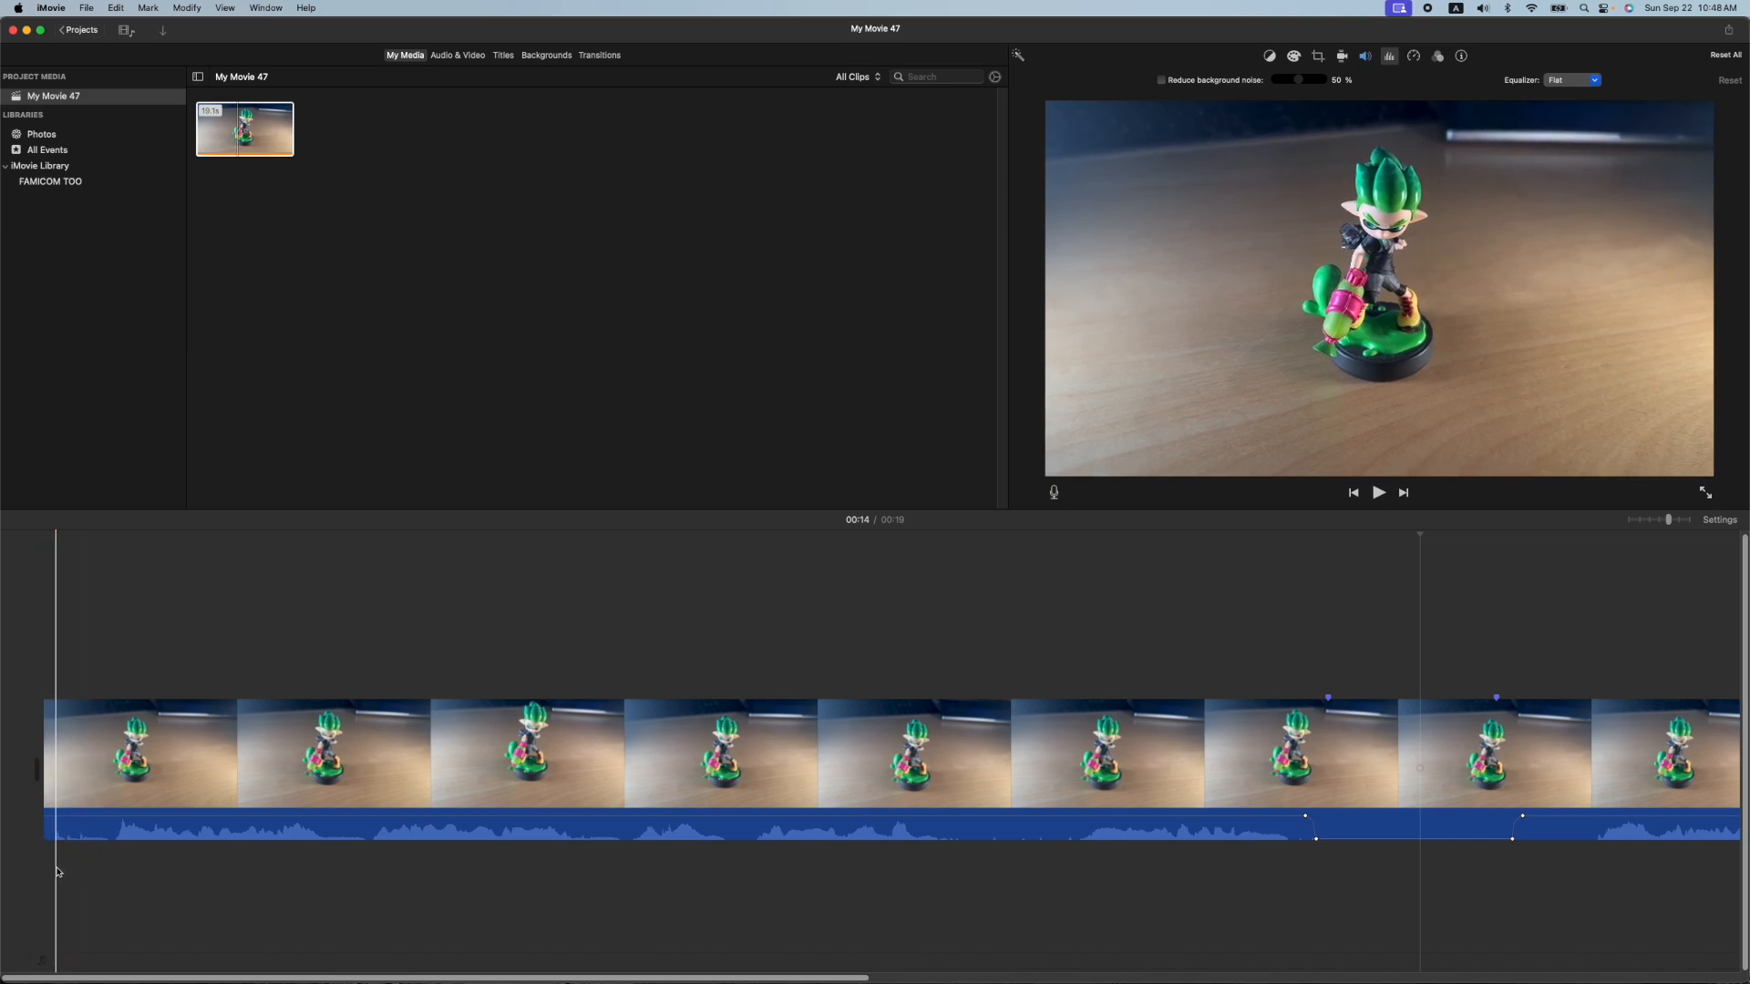
- Trim the clip's start so the movie runs 18 seconds instead of 19
click(111, 747)
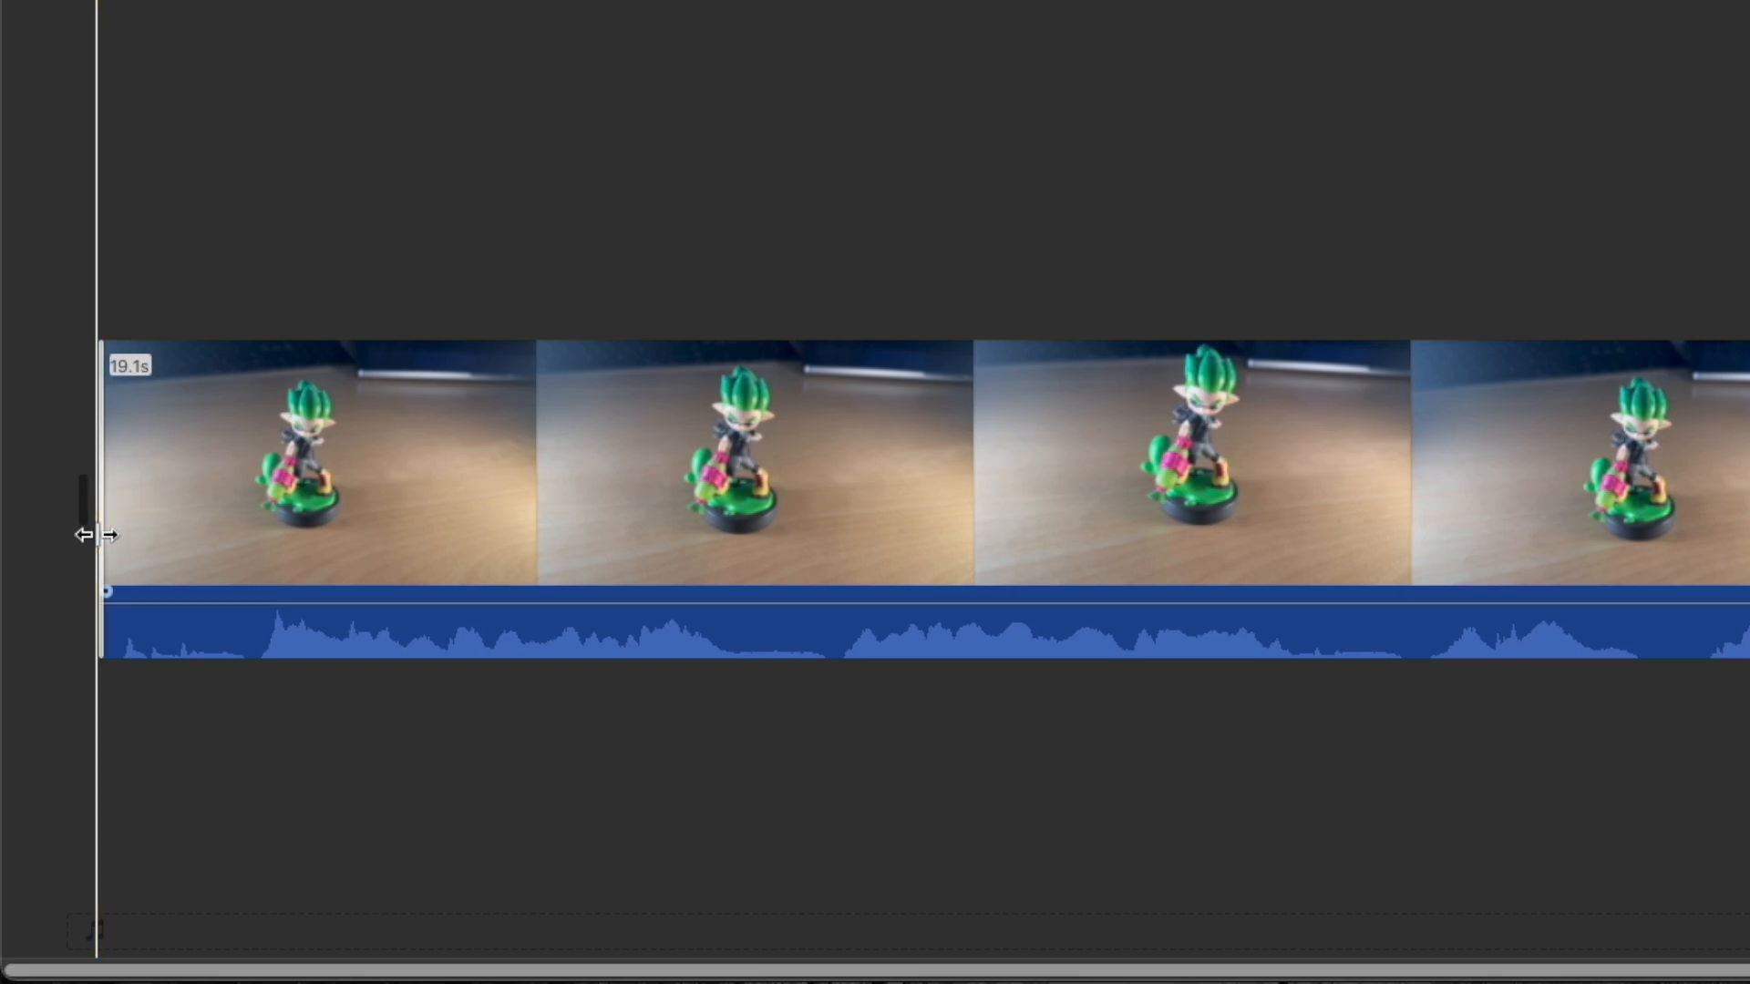
drag(101, 524, 200, 525)
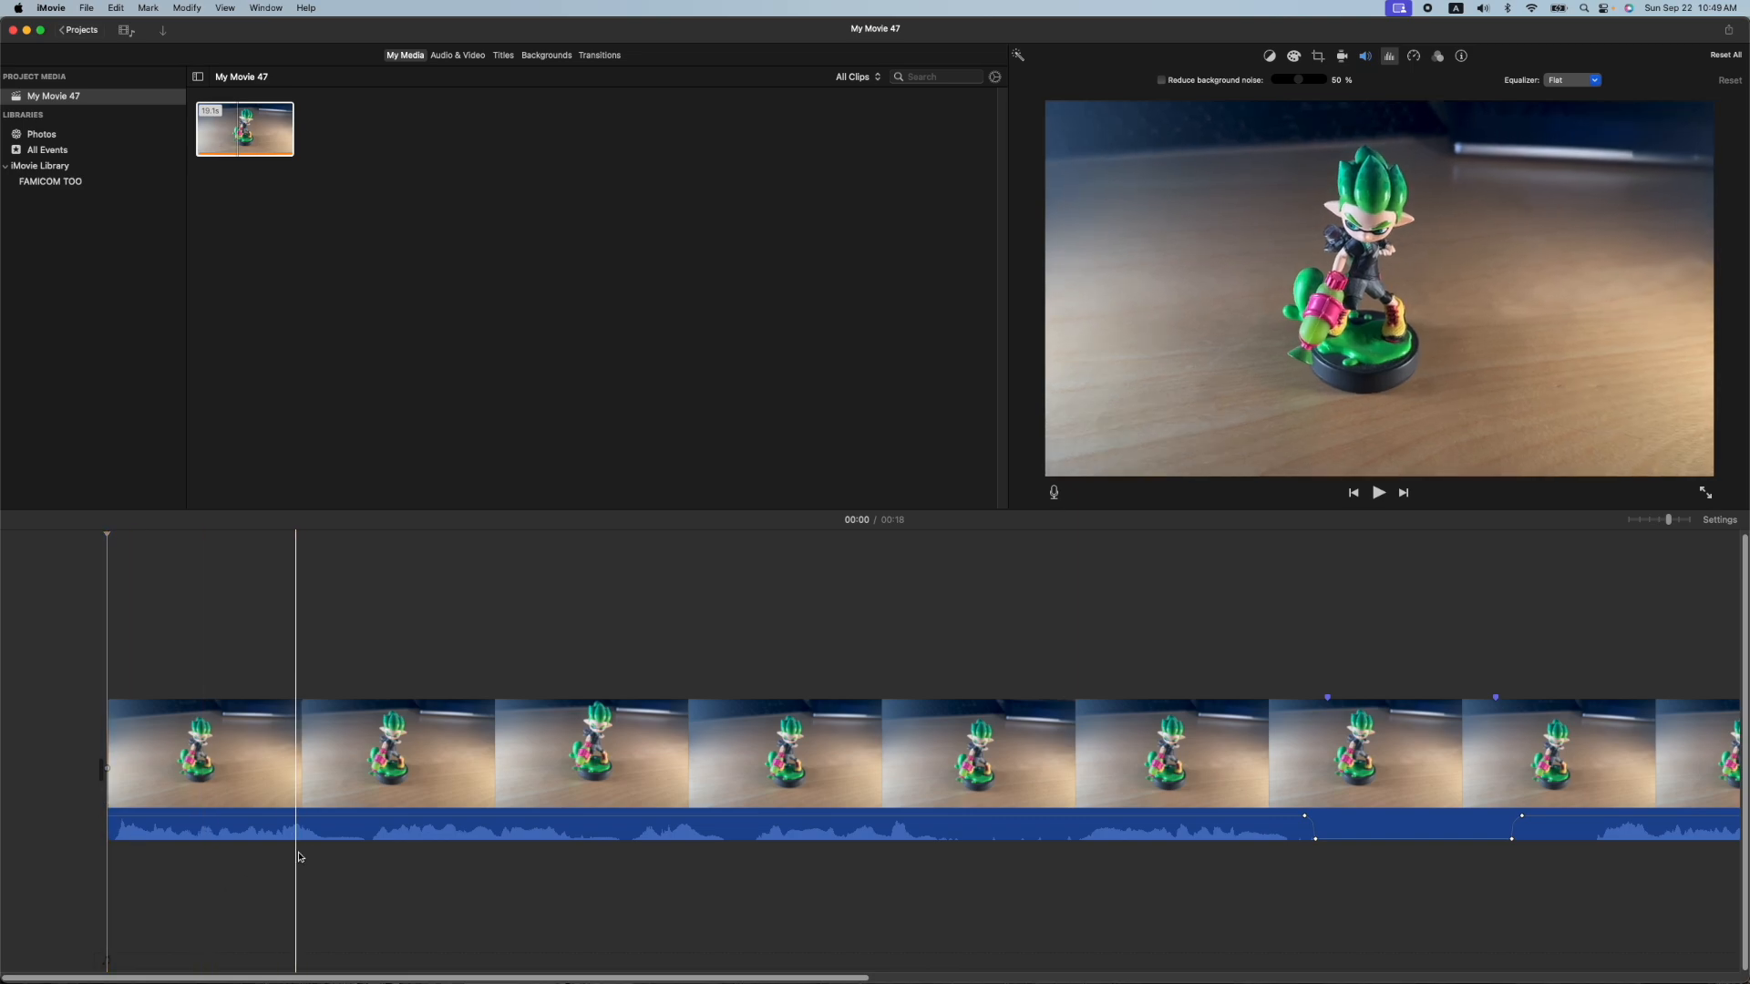
- Lower the two breath sections near the clip start to silence
click(372, 753)
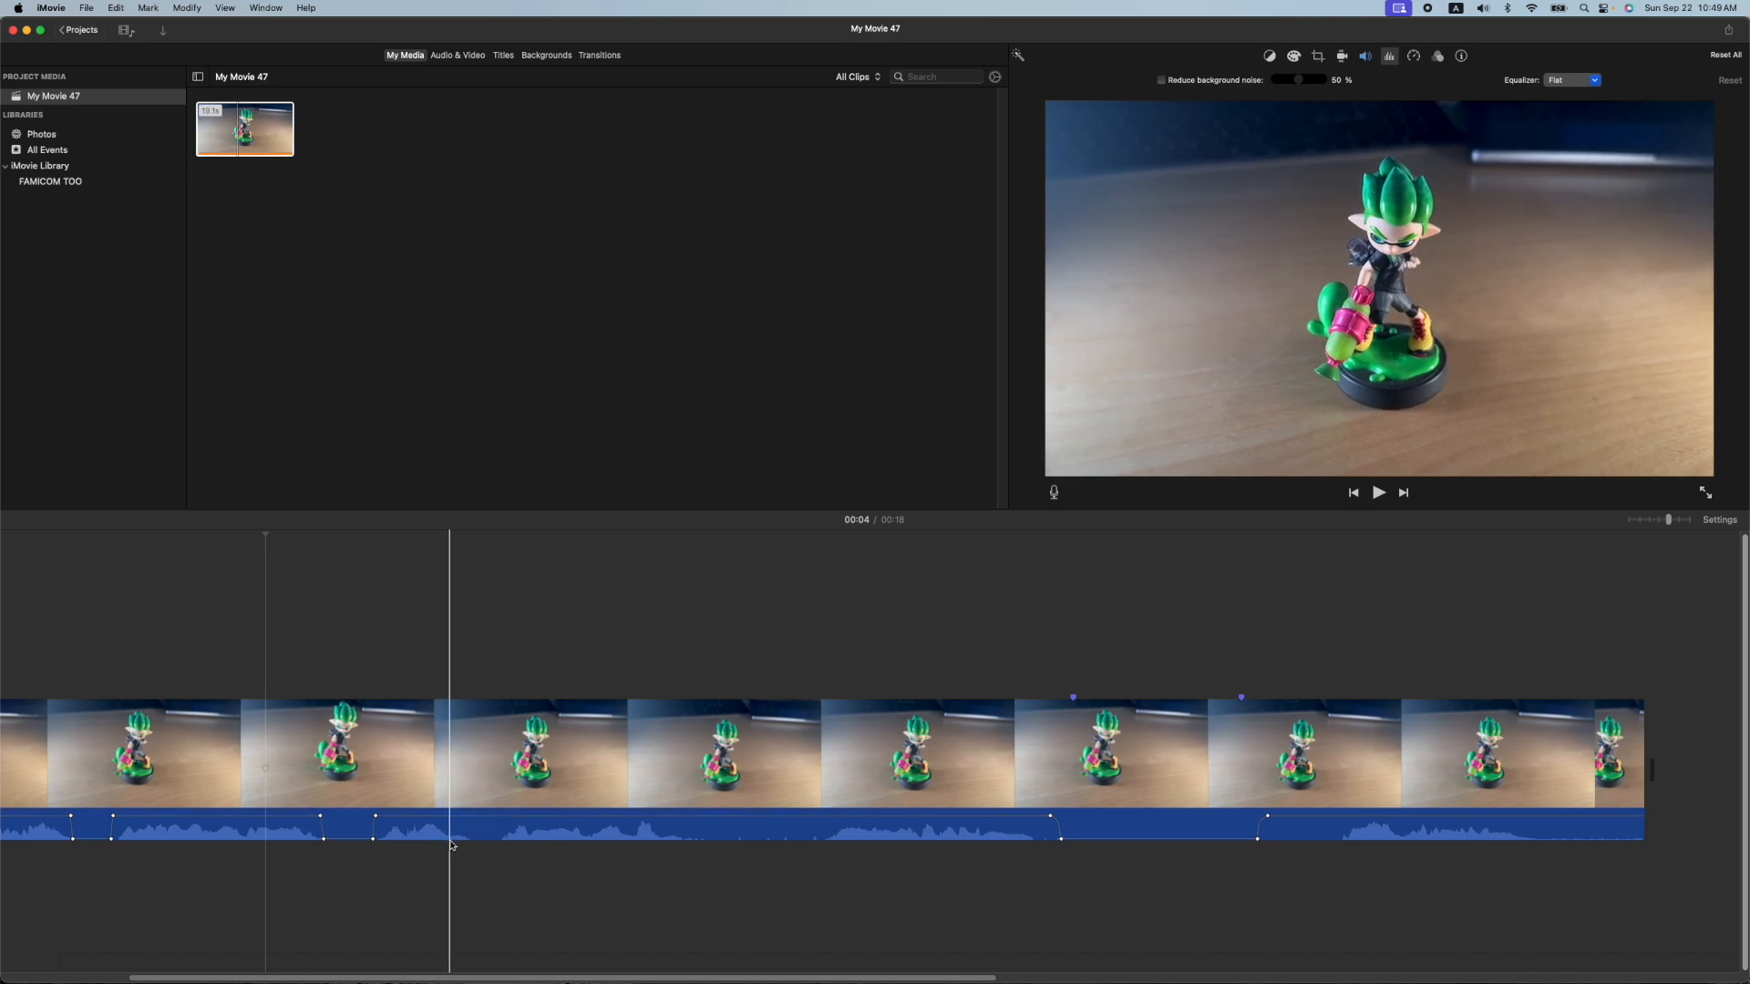
click(607, 848)
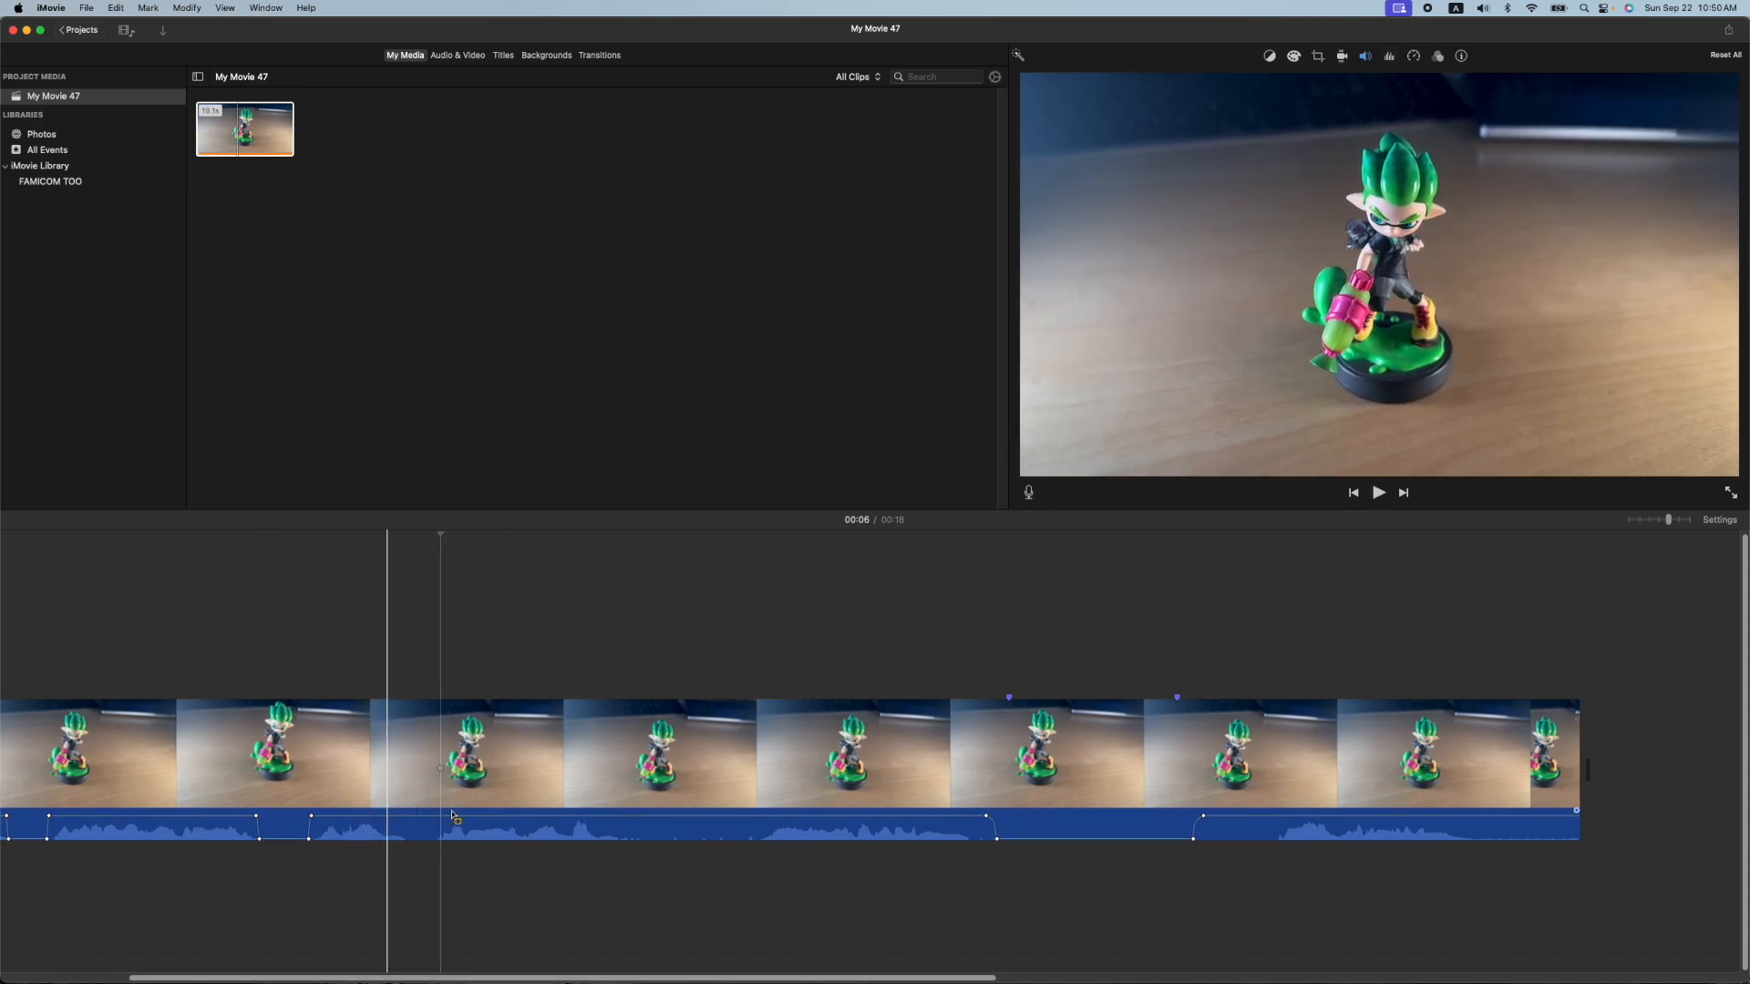
click(385, 805)
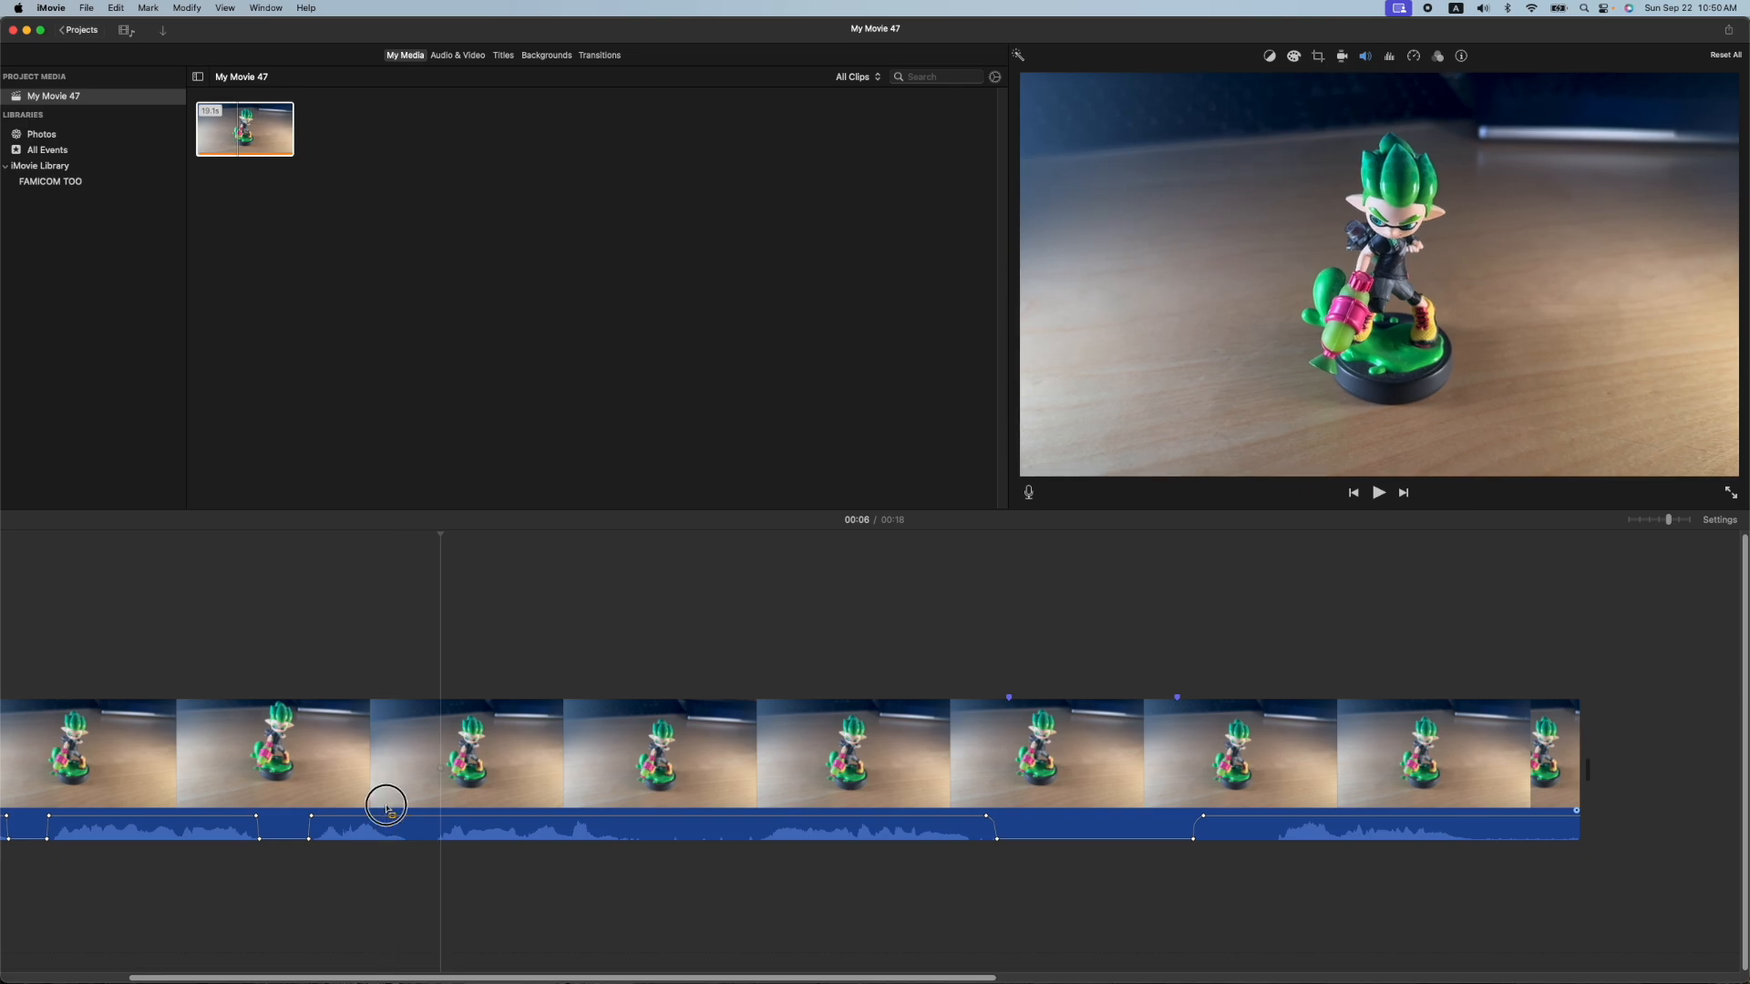